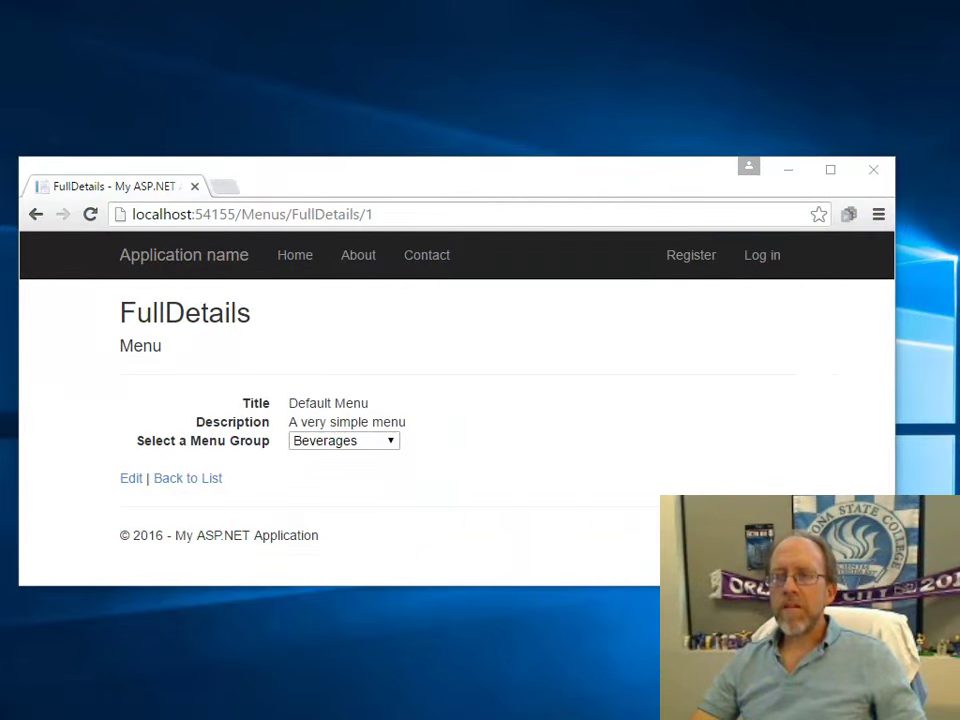
mouse_move(592, 548)
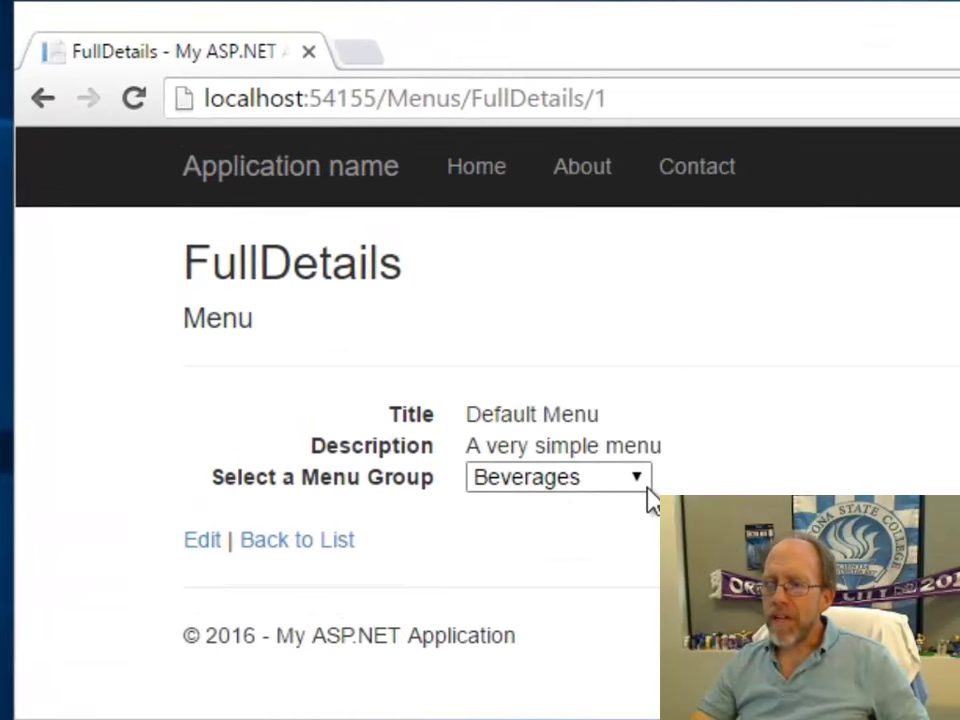
Step: Choose Appetizers from the menu group drop-down and dismiss the 1 : 2 : Appetizers alert
left_click(556, 476)
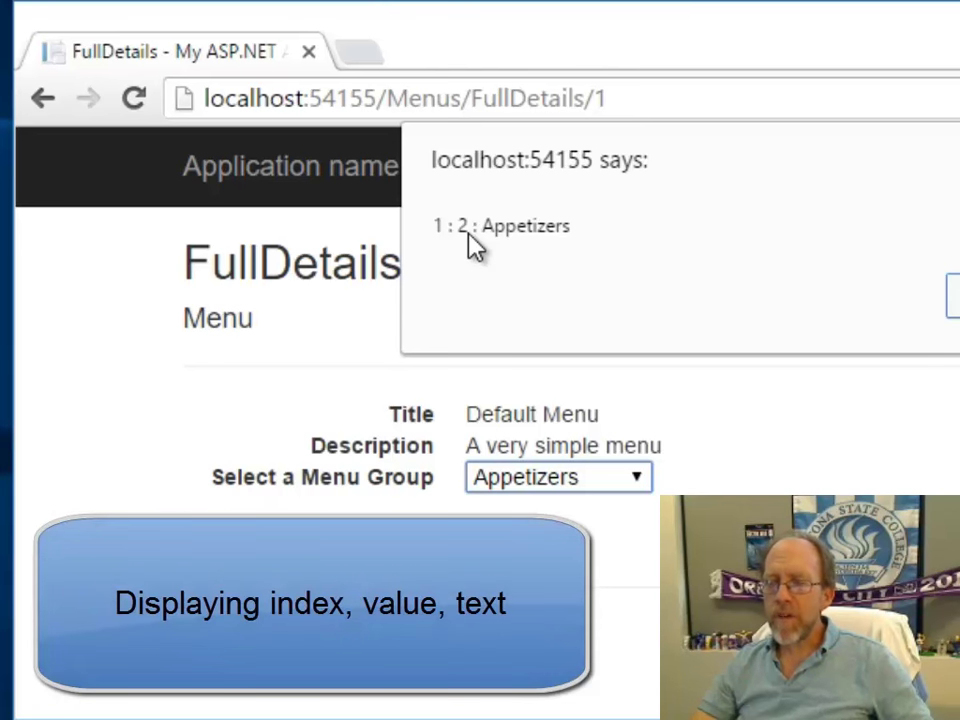
mouse_move(472, 252)
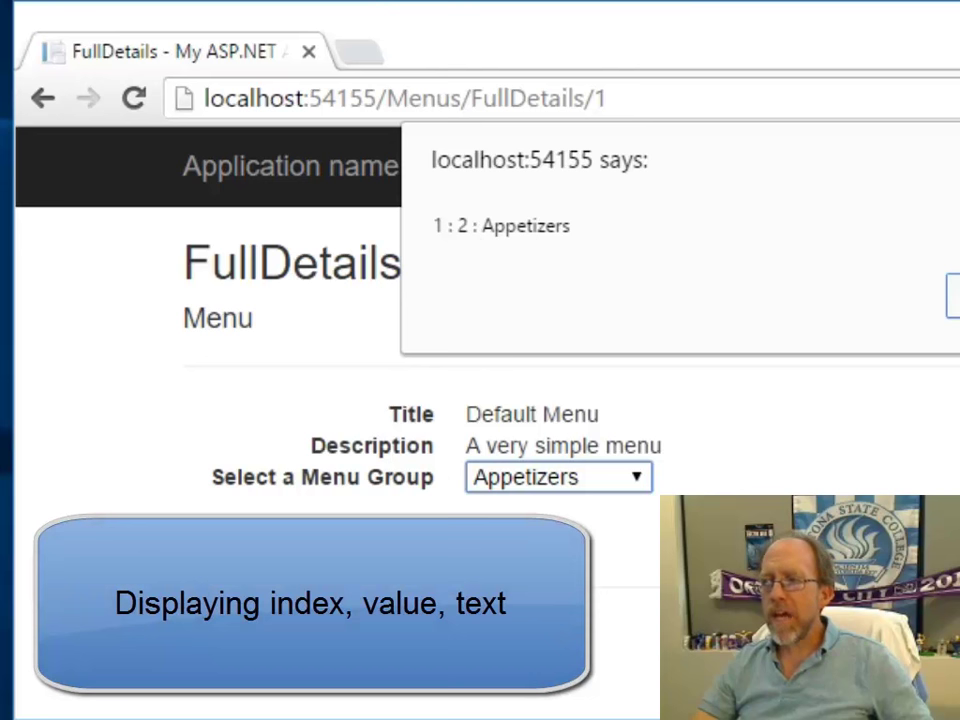
left_click(950, 296)
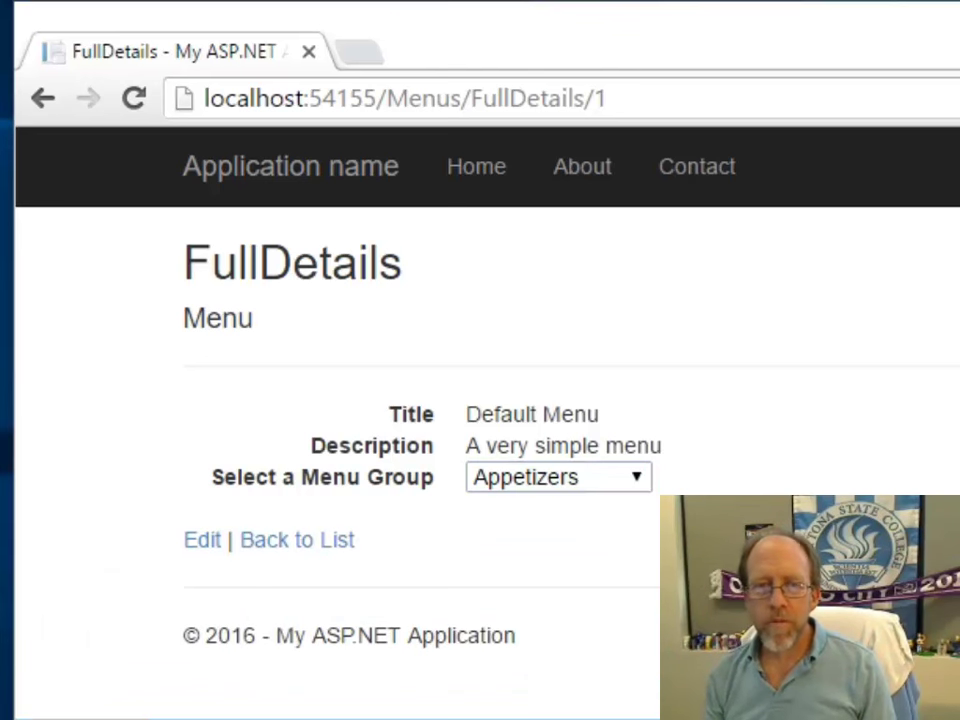
mouse_move(620, 150)
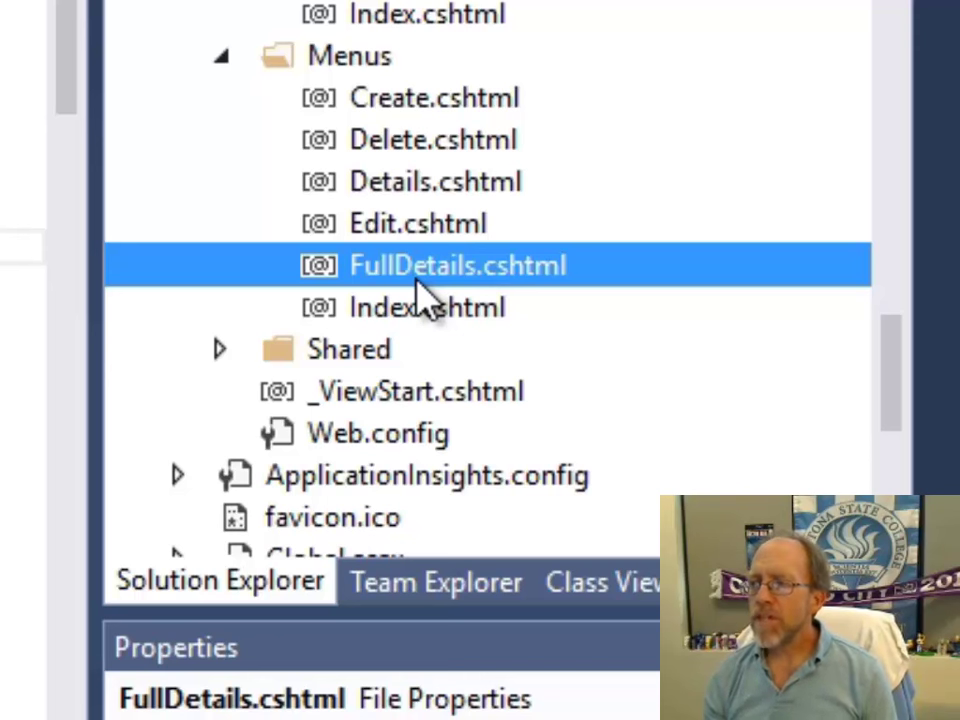
Step: View Details.cshtml from Solution Explorer, then bring the Controllers folder into view
left_click(436, 180)
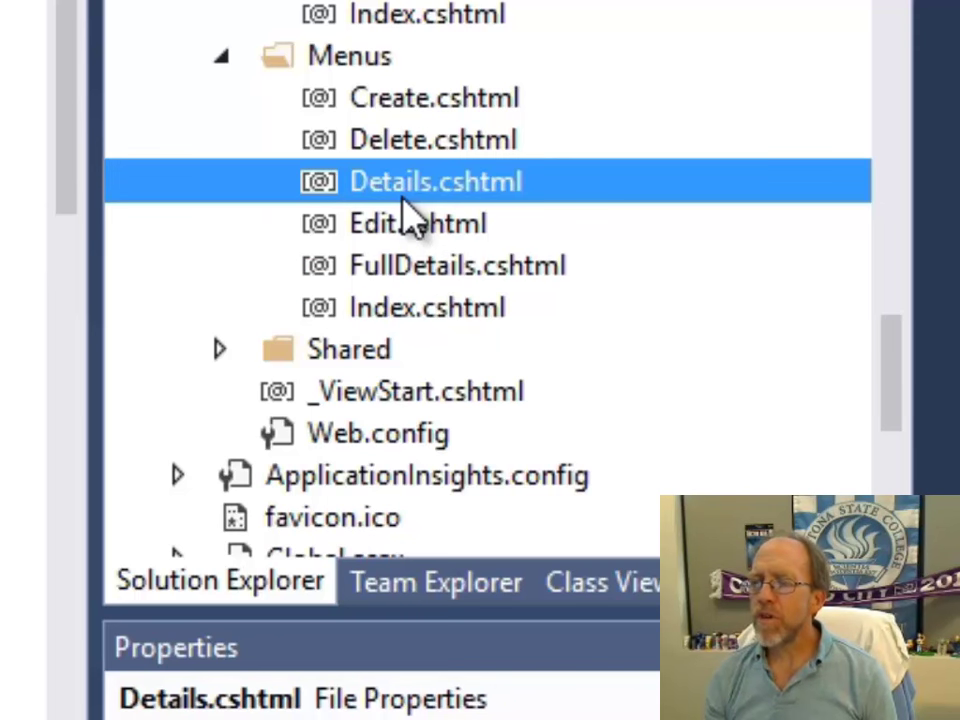
double_click(436, 180)
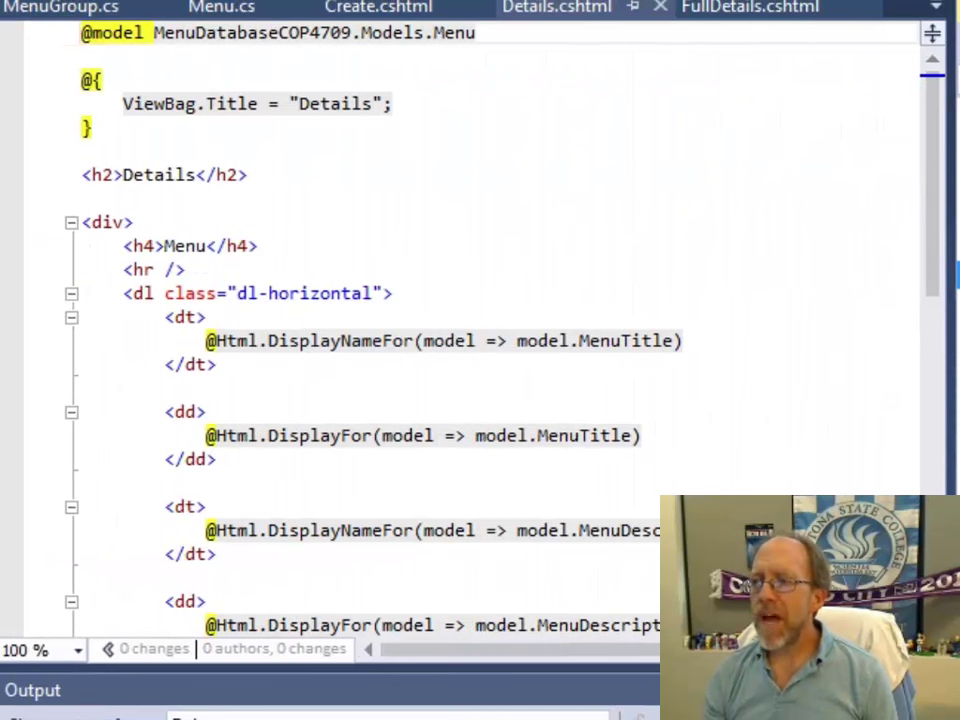
left_click(748, 8)
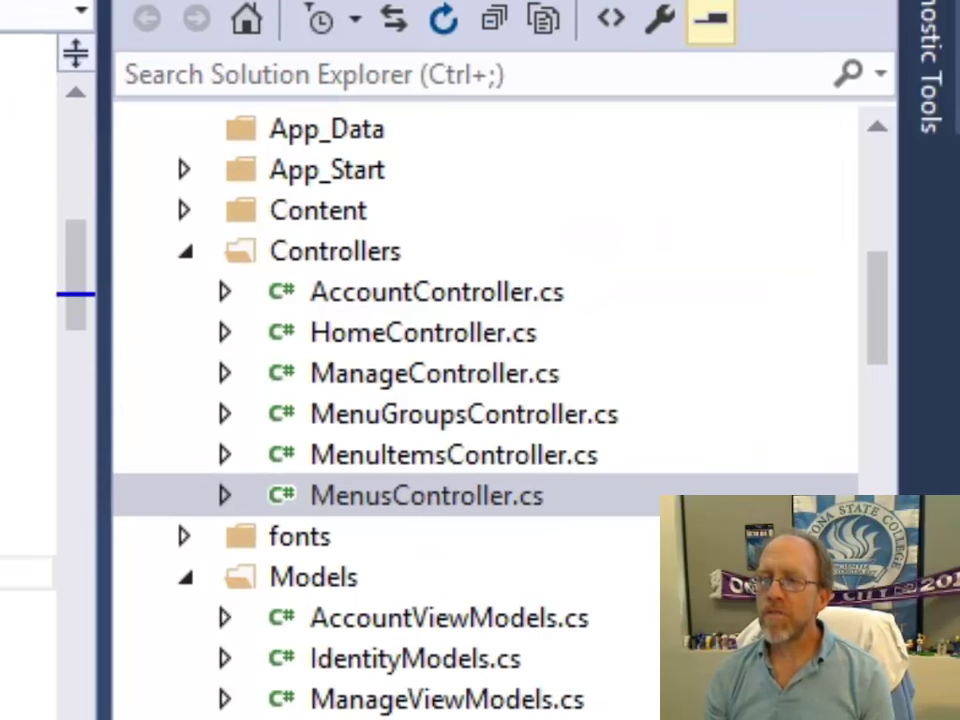
Step: Review the Details and FullDetails actions in MenusController.cs
double_click(428, 496)
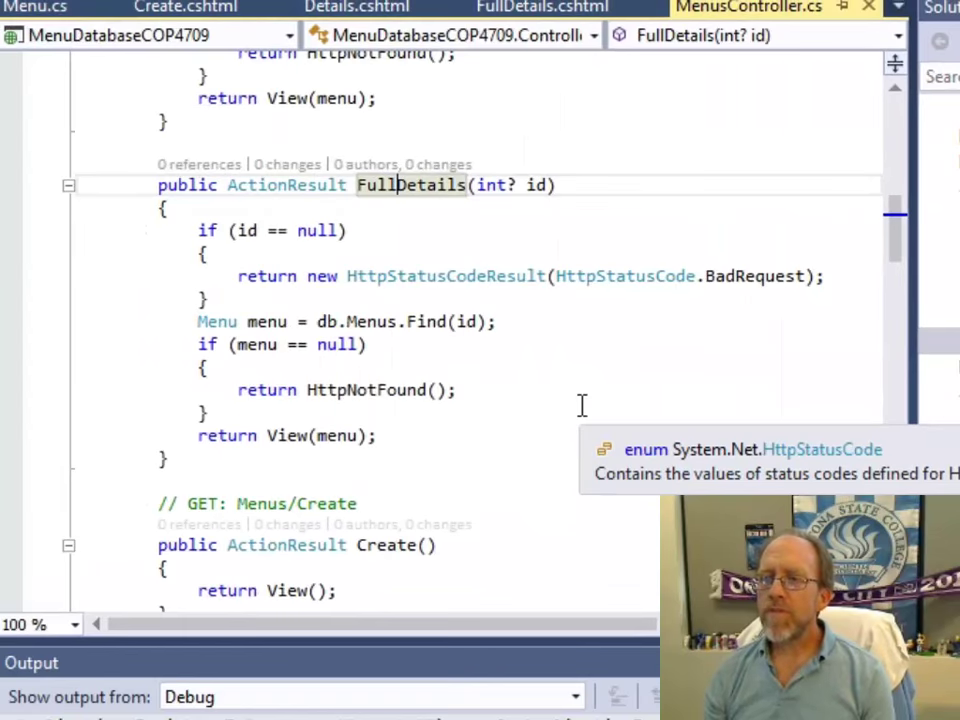
scroll("up", 3)
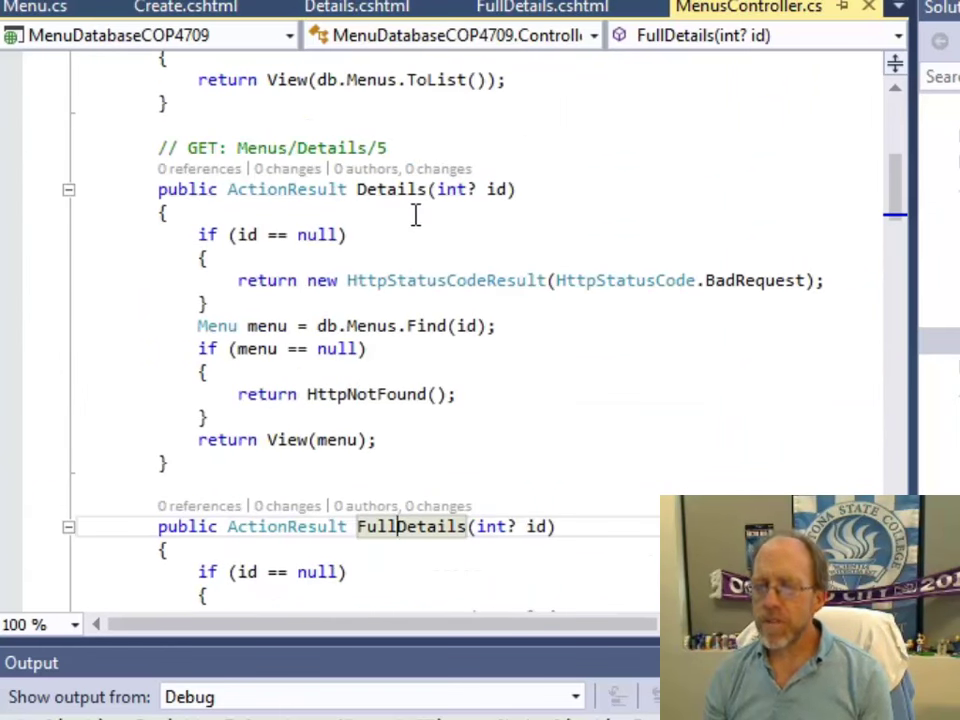
scroll("down", 3)
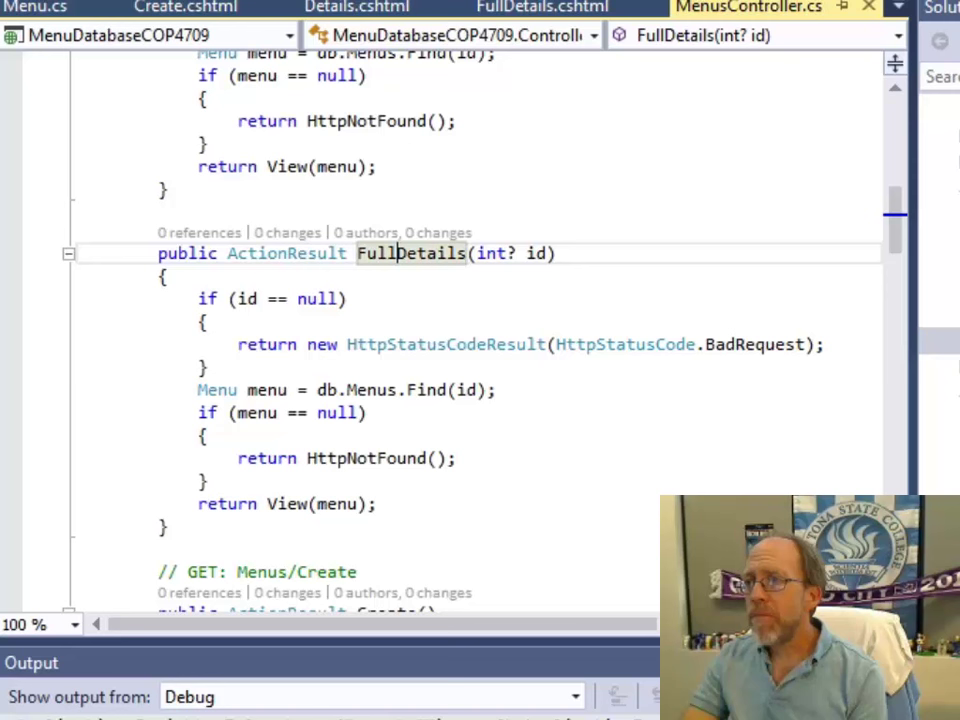
mouse_move(644, 40)
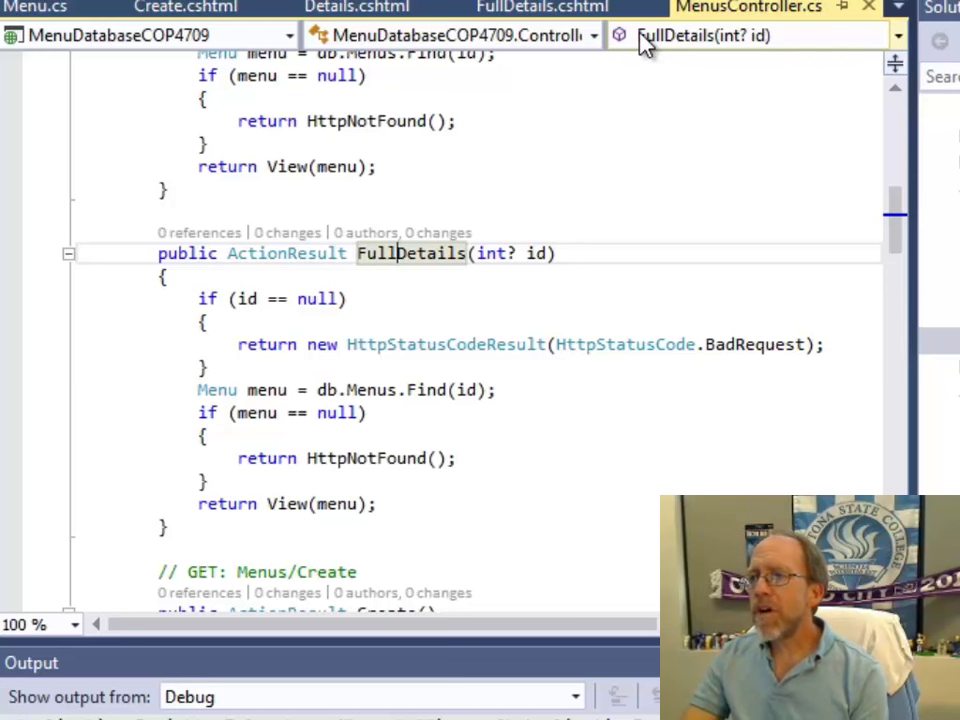
mouse_move(130, 36)
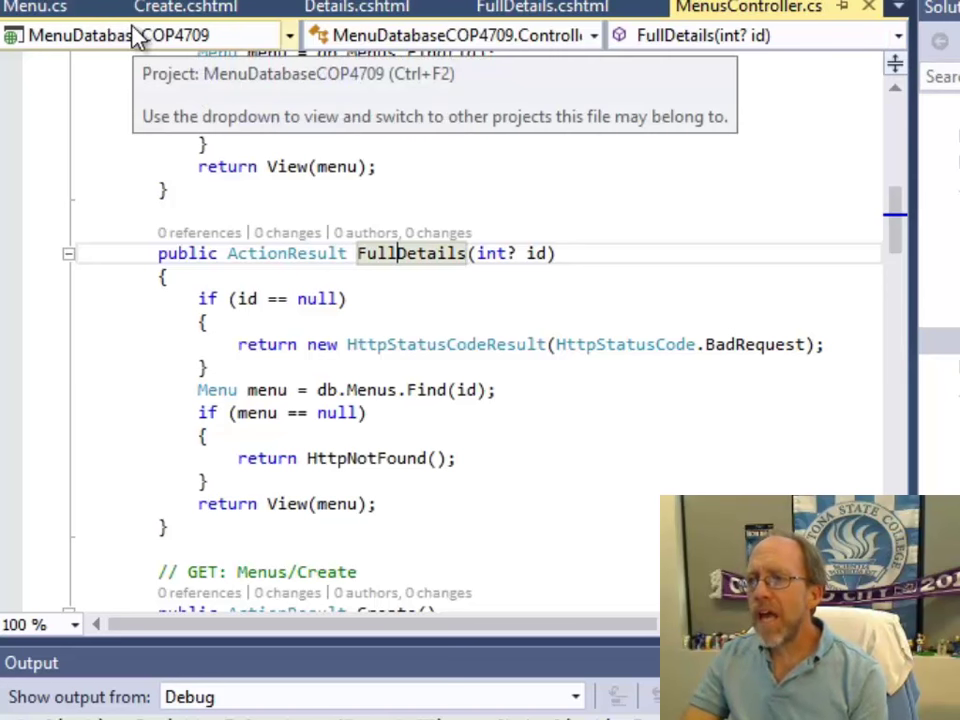
Step: Review the selectMenuGroup script and Html.DropDownList call in FullDetails.cshtml
left_click(542, 8)
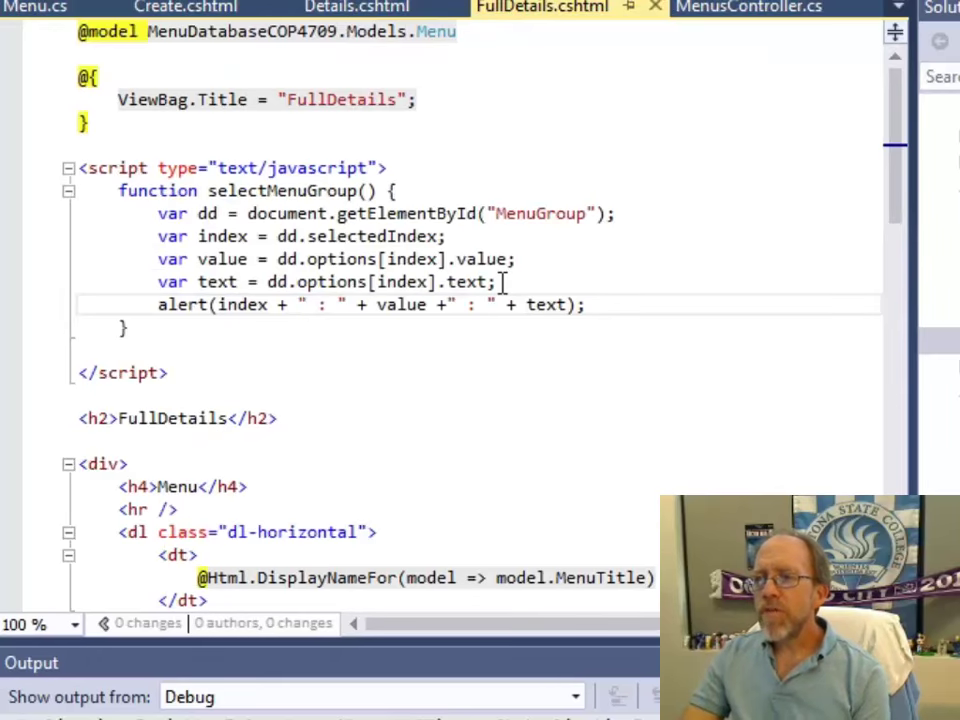
scroll("down", 3)
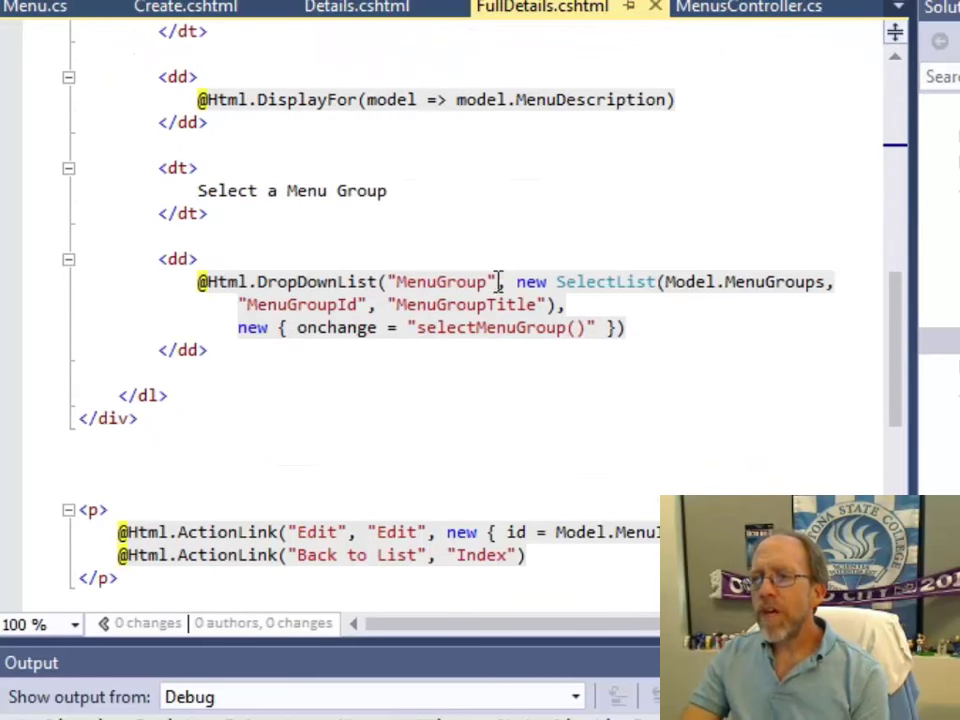
scroll("down", 3)
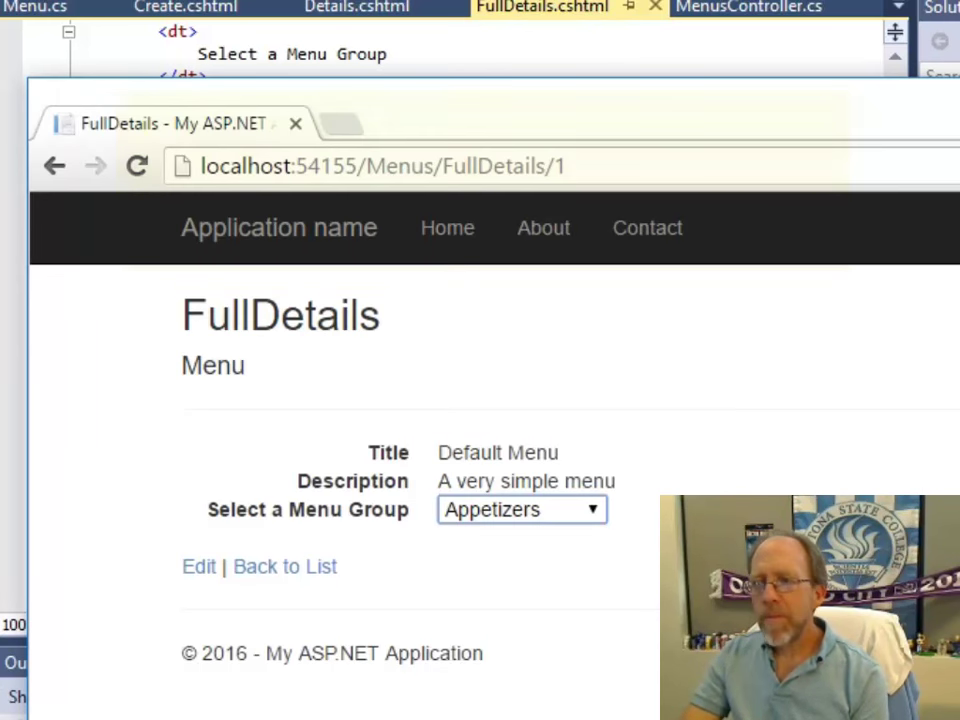
Step: Choose Beverages from the menu group drop-down and dismiss the 0 : 1 : Beverages alert
left_click(520, 510)
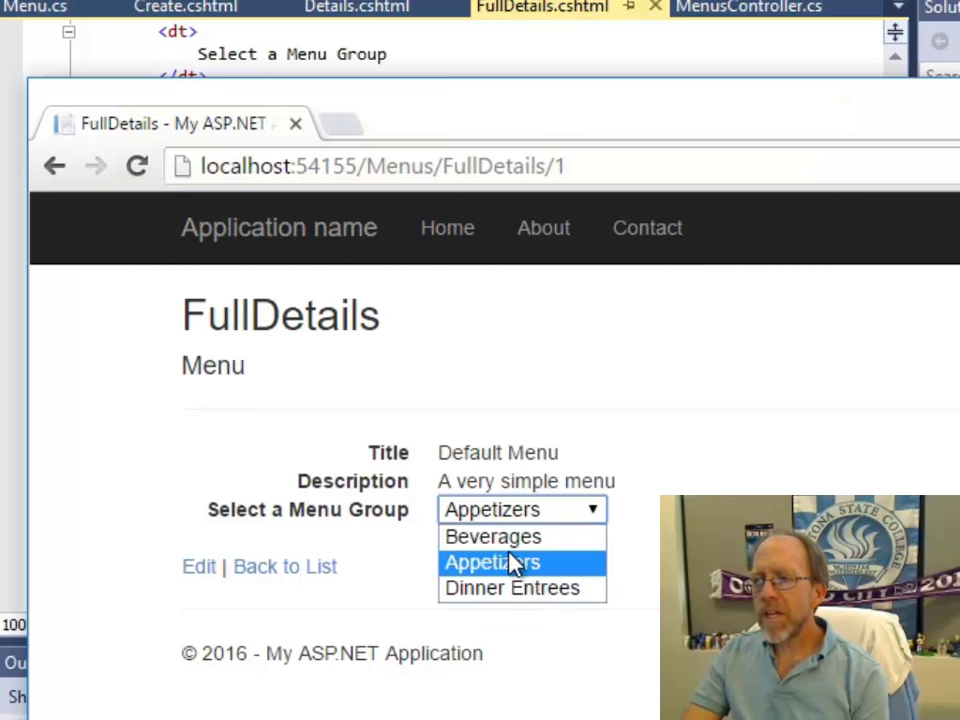
left_click(492, 536)
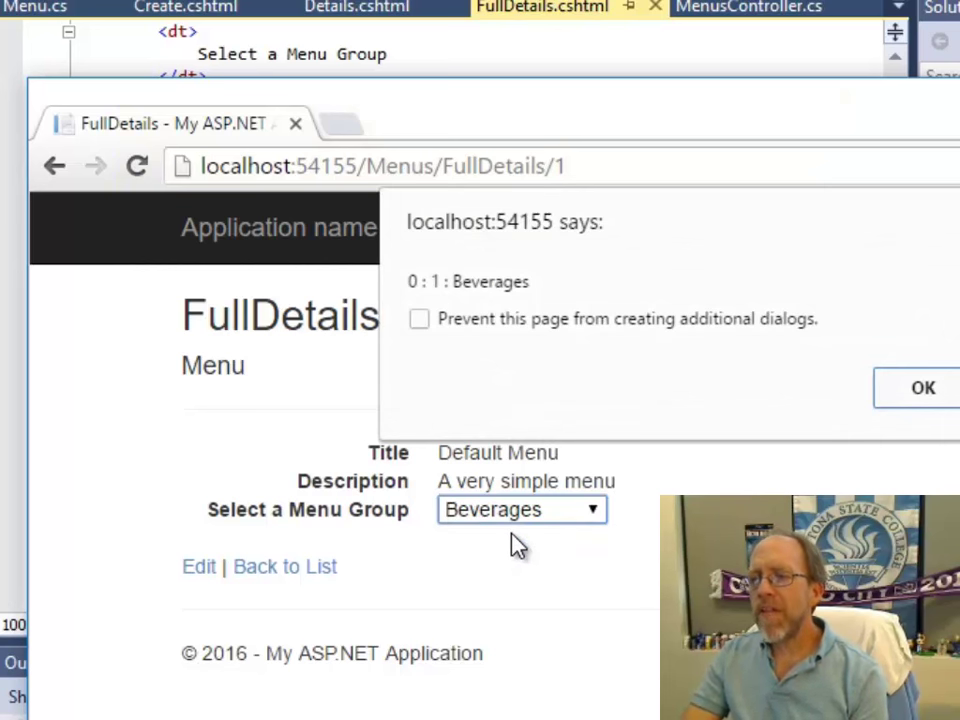
mouse_move(728, 452)
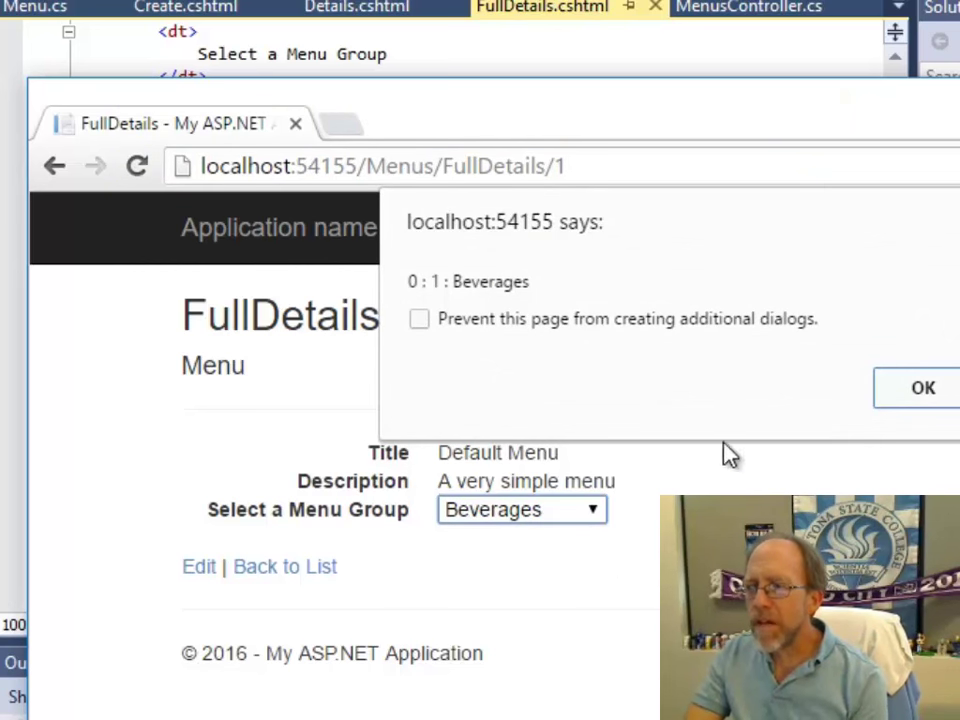
left_click(920, 388)
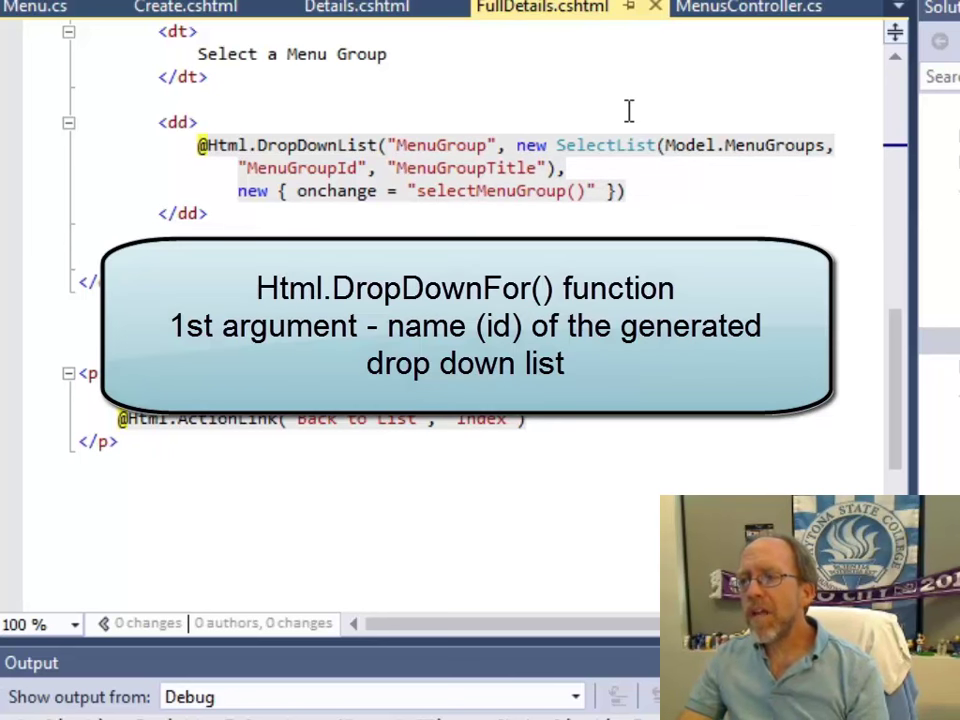
mouse_move(762, 184)
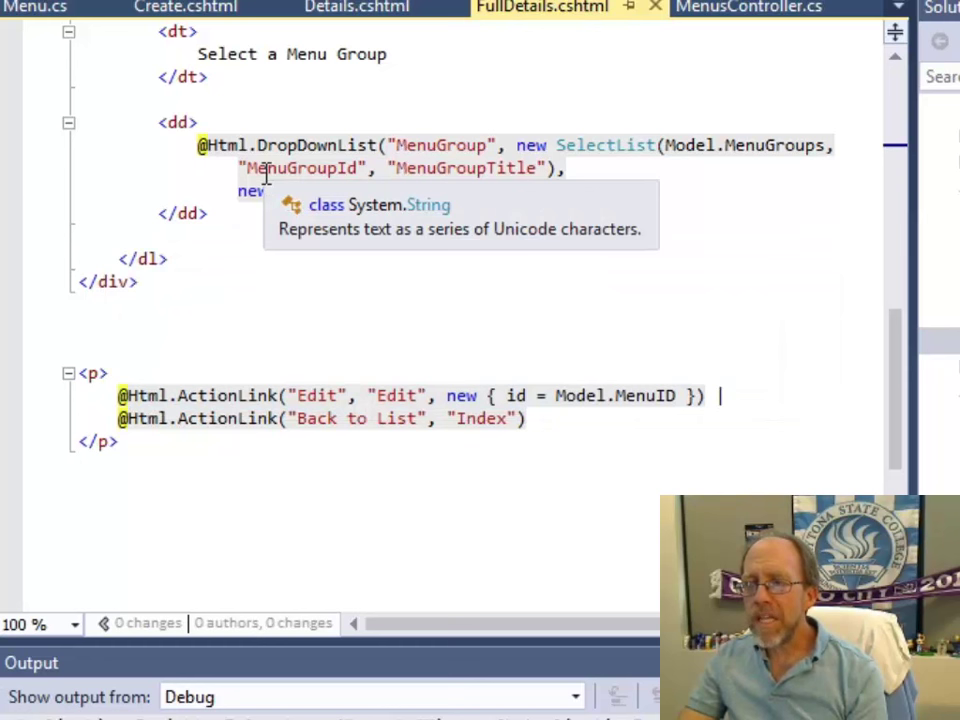
Step: Start adding the onchange = "selectMenuGroup()" attribute argument to the Html.DropDownList call
type("{ onchange = \"selectM")
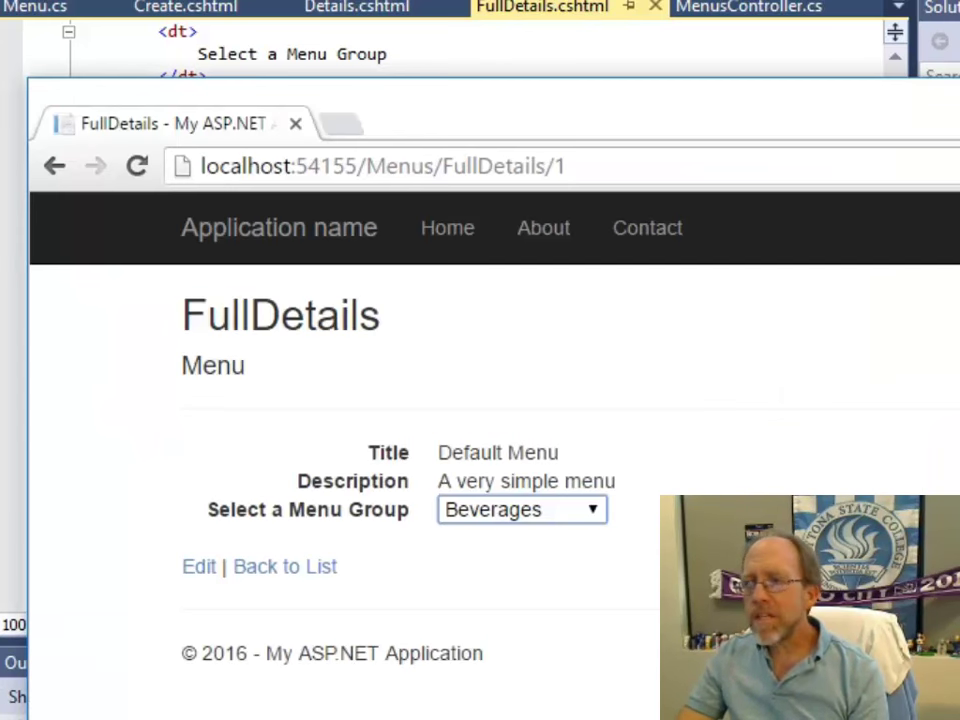
Step: View the FullDetails page source, highlighting the rendered MenuGroup select and its selectMenuGroup script
right_click(704, 360)
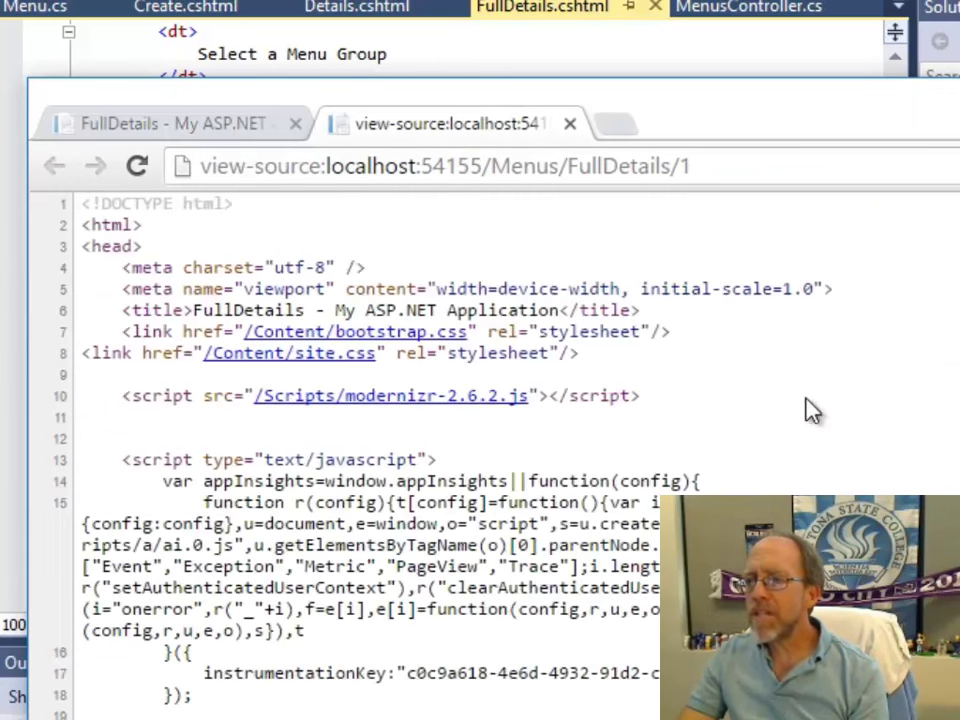
scroll("down", 3)
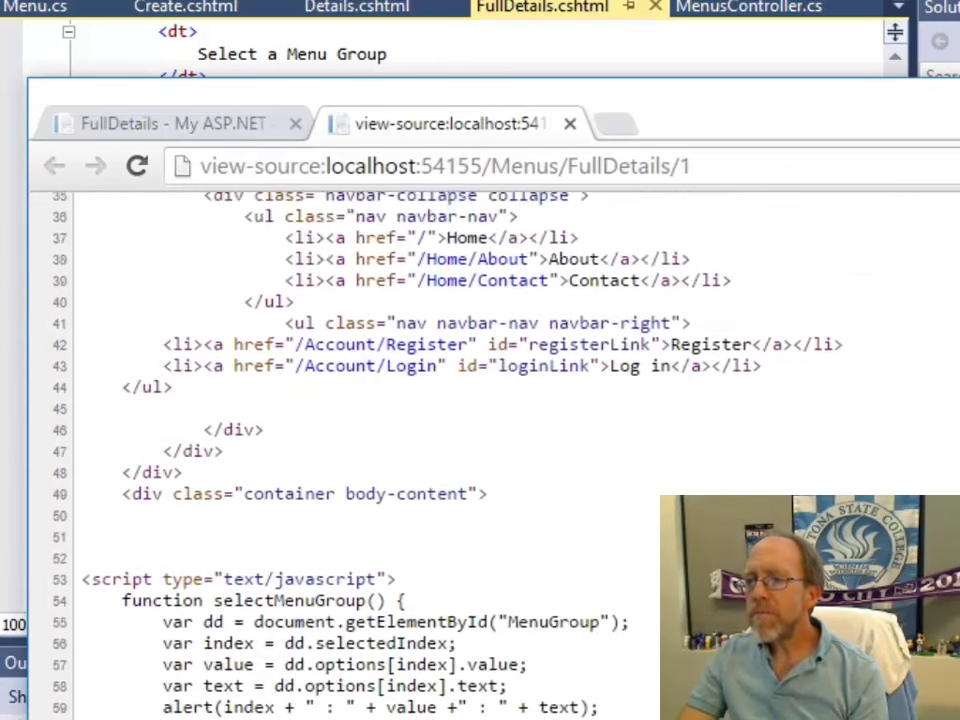
scroll("down", 3)
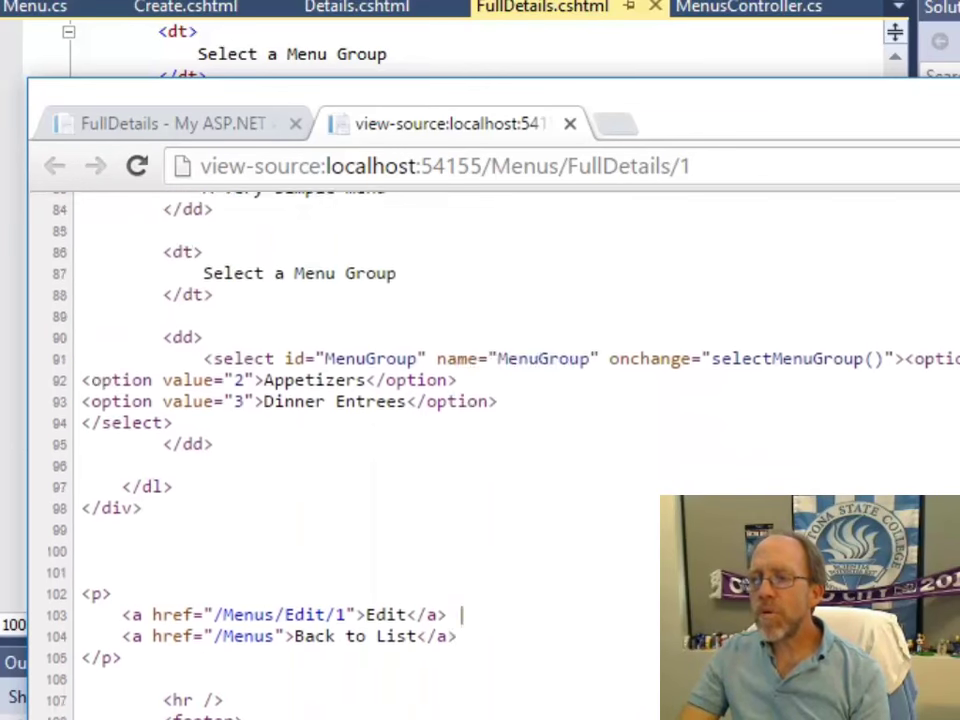
scroll("down", 3)
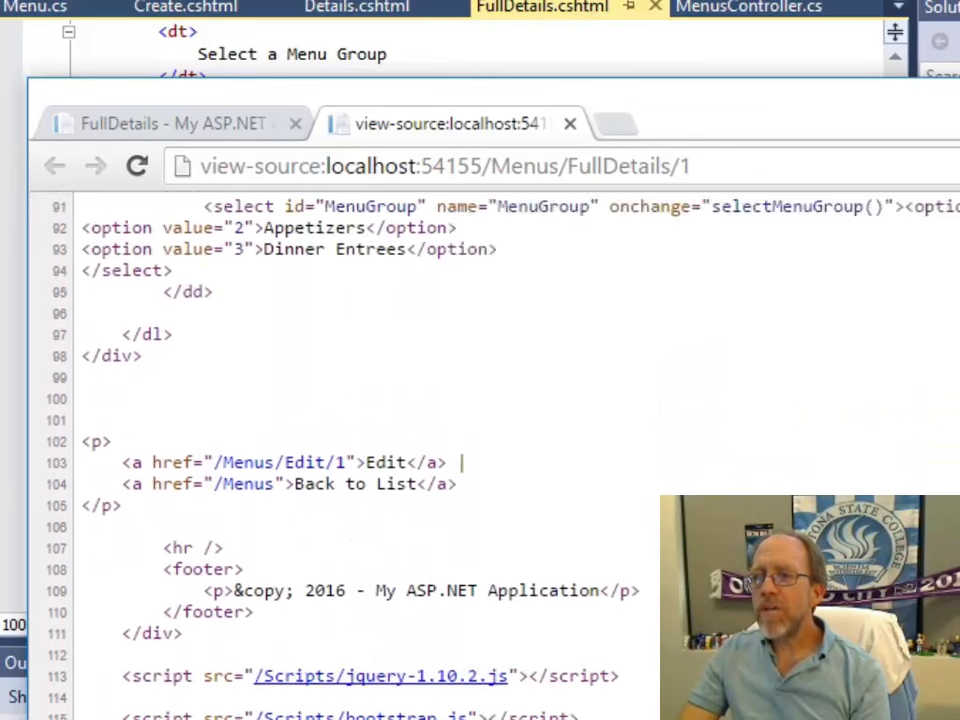
scroll("up", 3)
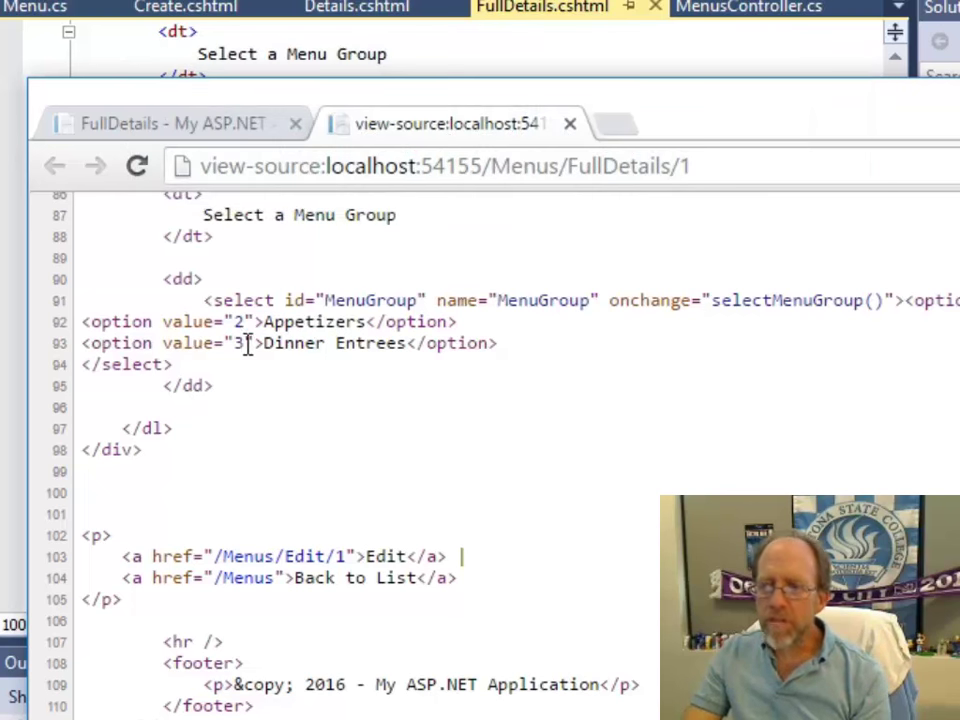
mouse_move(336, 344)
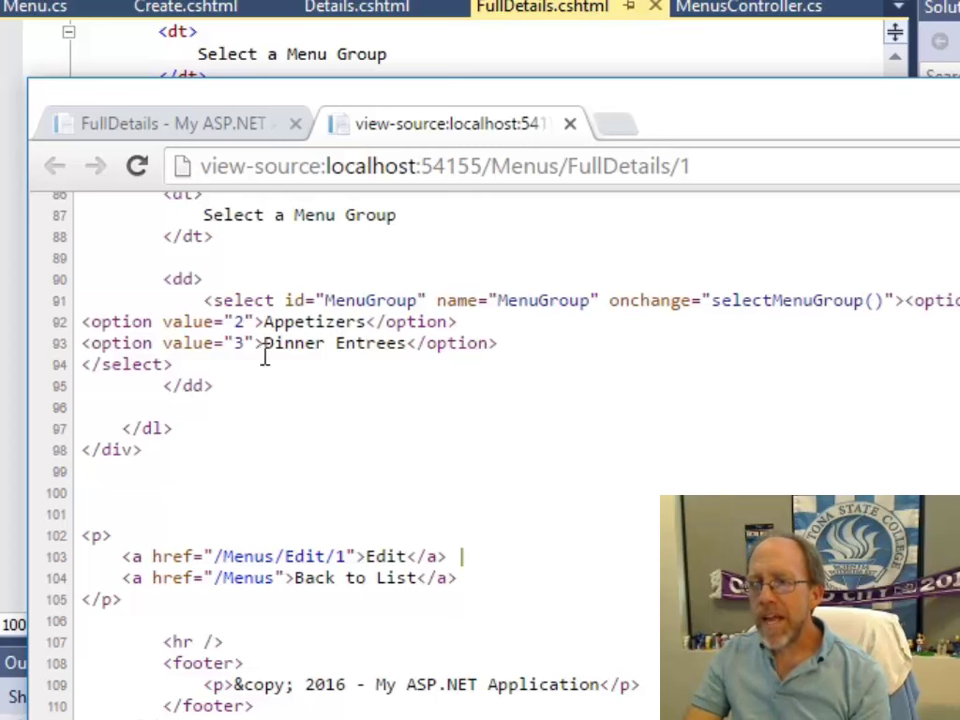
left_click_drag(164, 278, 210, 386)
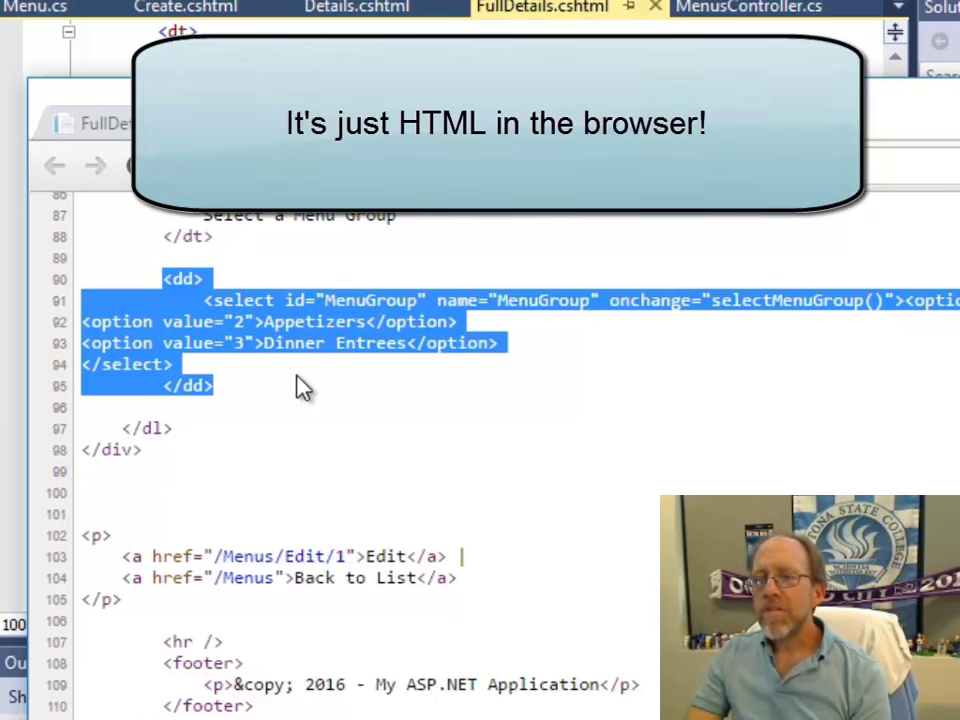
scroll("up", 3)
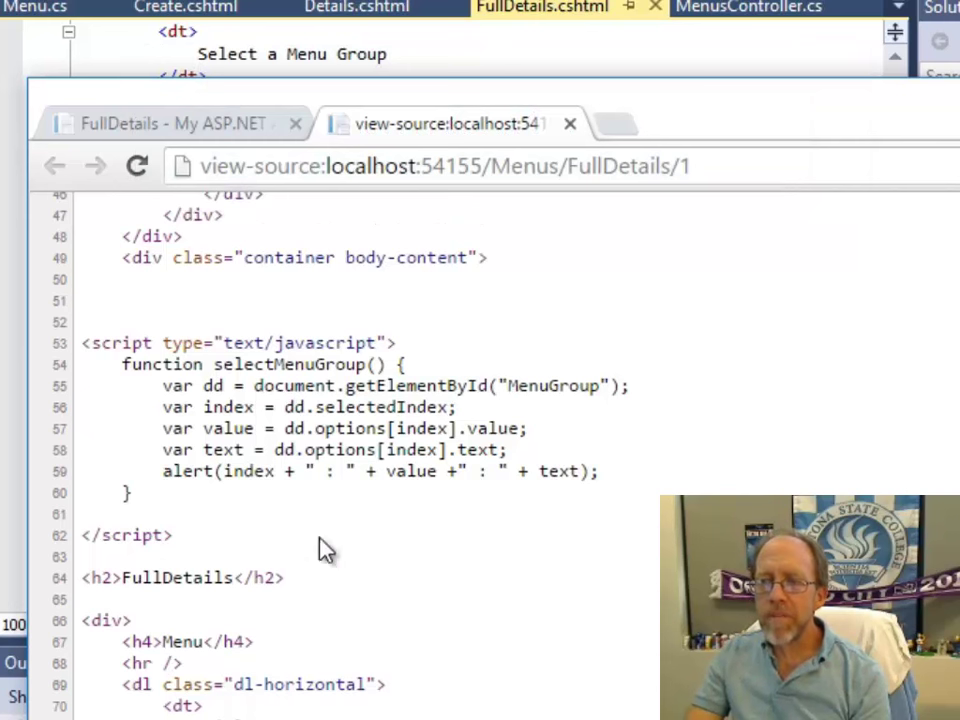
mouse_move(548, 396)
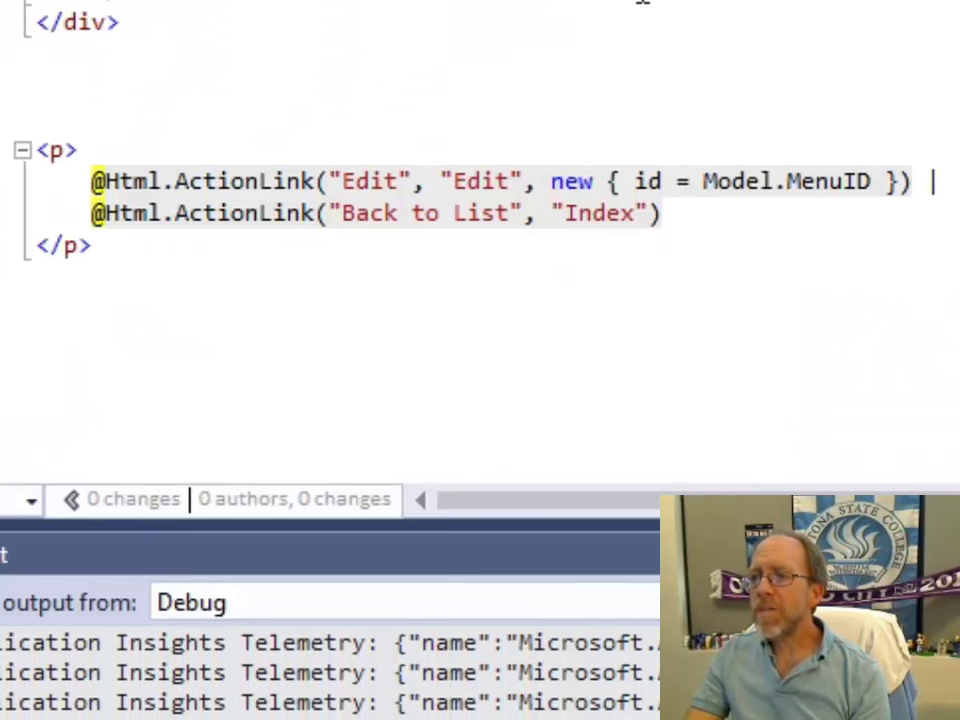
Step: Add new { onchange = "selectMenuGroup()" } as the HTML attributes of the MenuGroup drop-down list
scroll("up", 3)
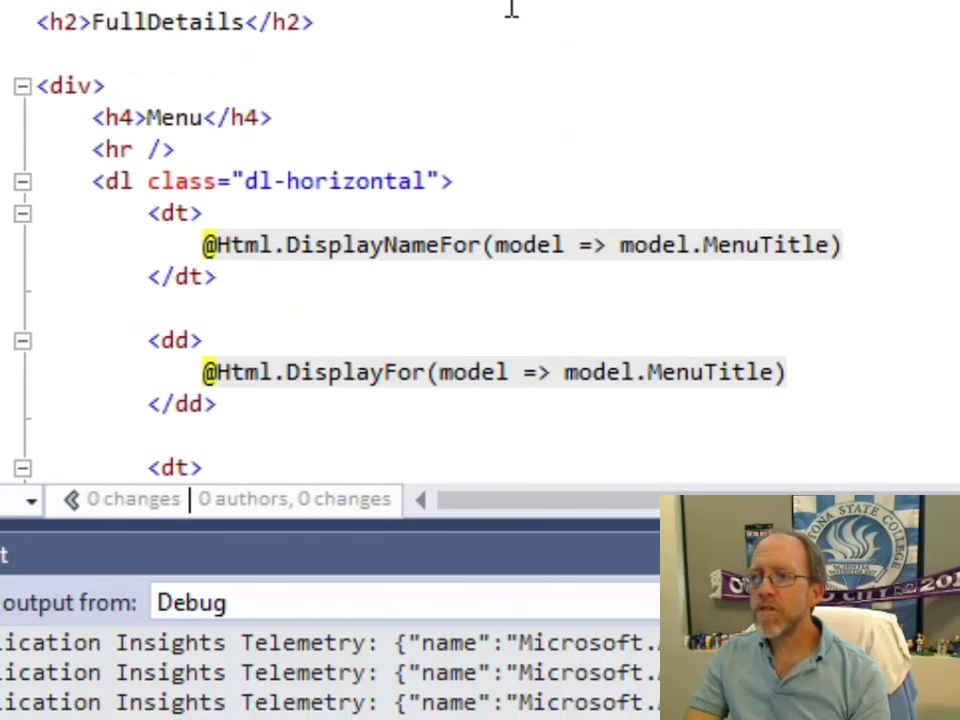
scroll("up", 3)
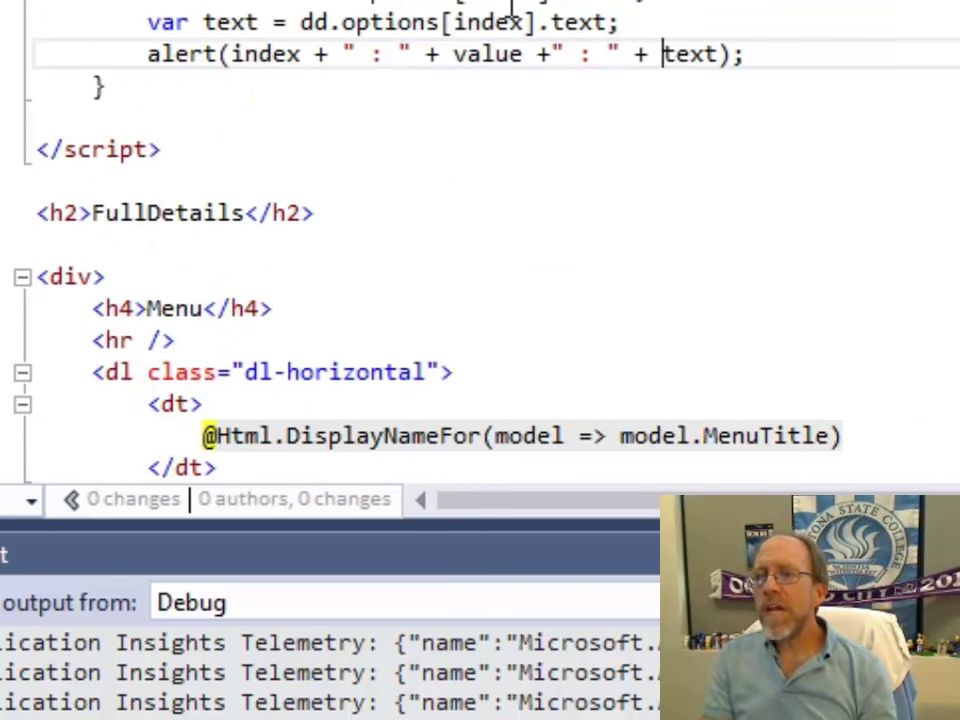
scroll("up", 3)
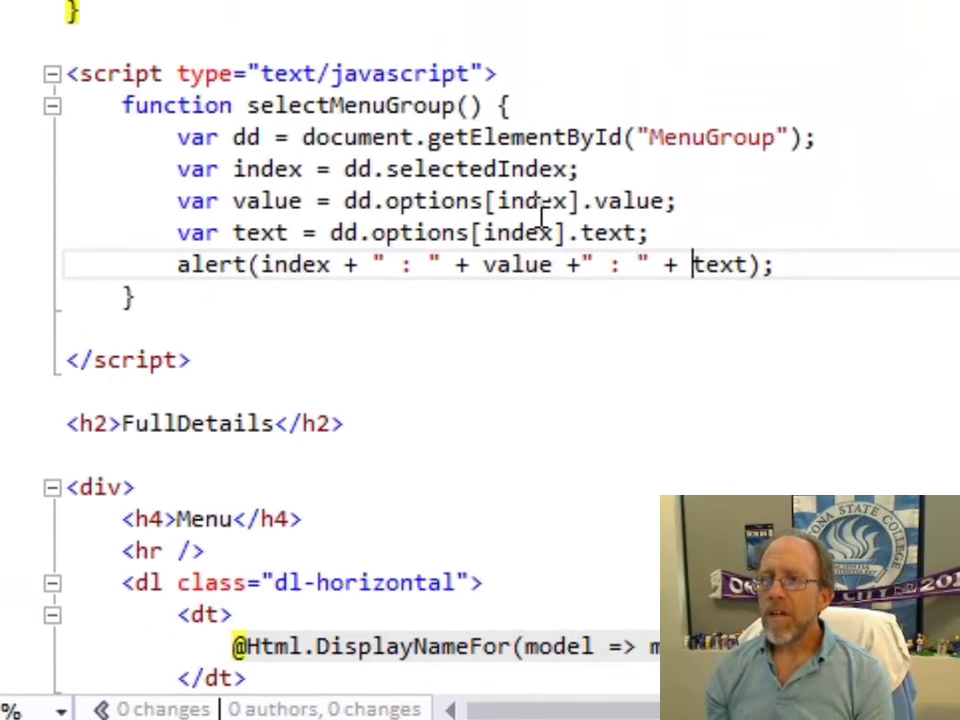
scroll("up", 3)
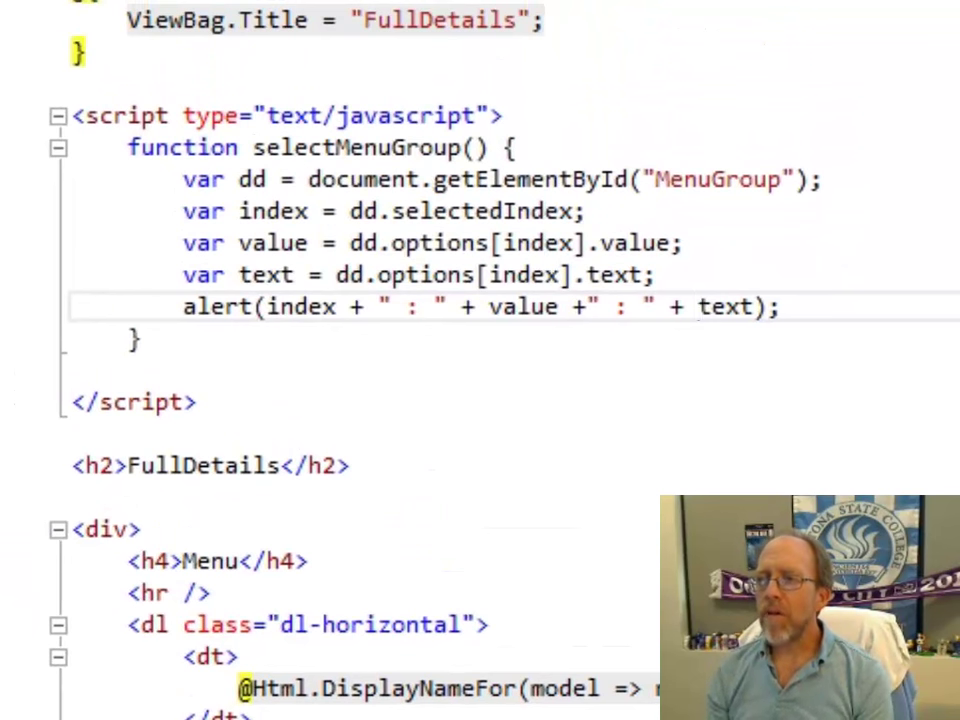
scroll("down", 3)
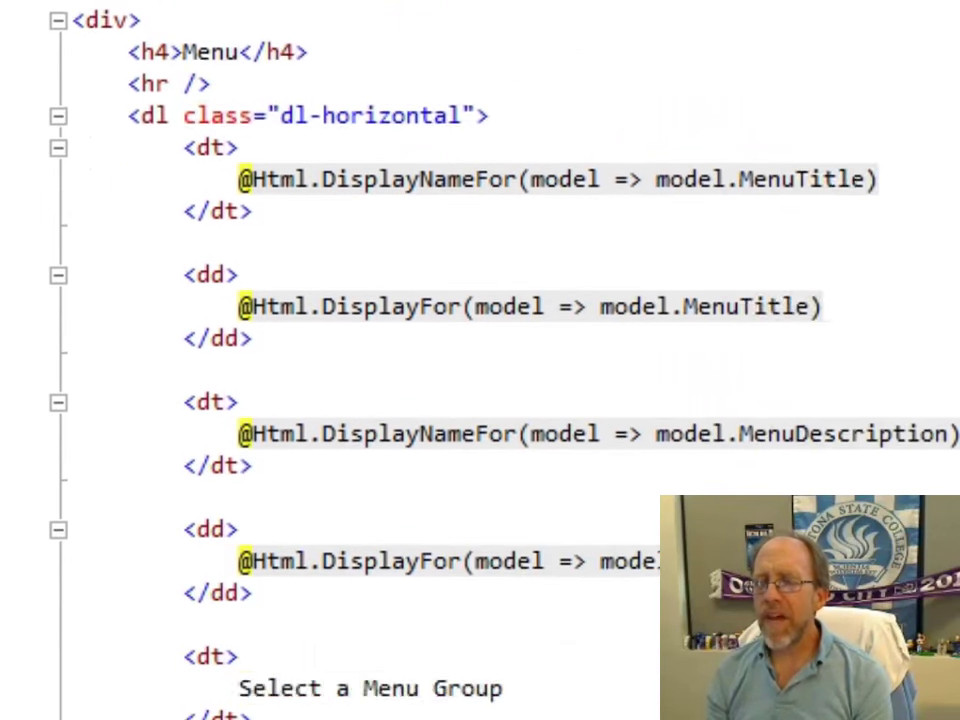
scroll("down", 3)
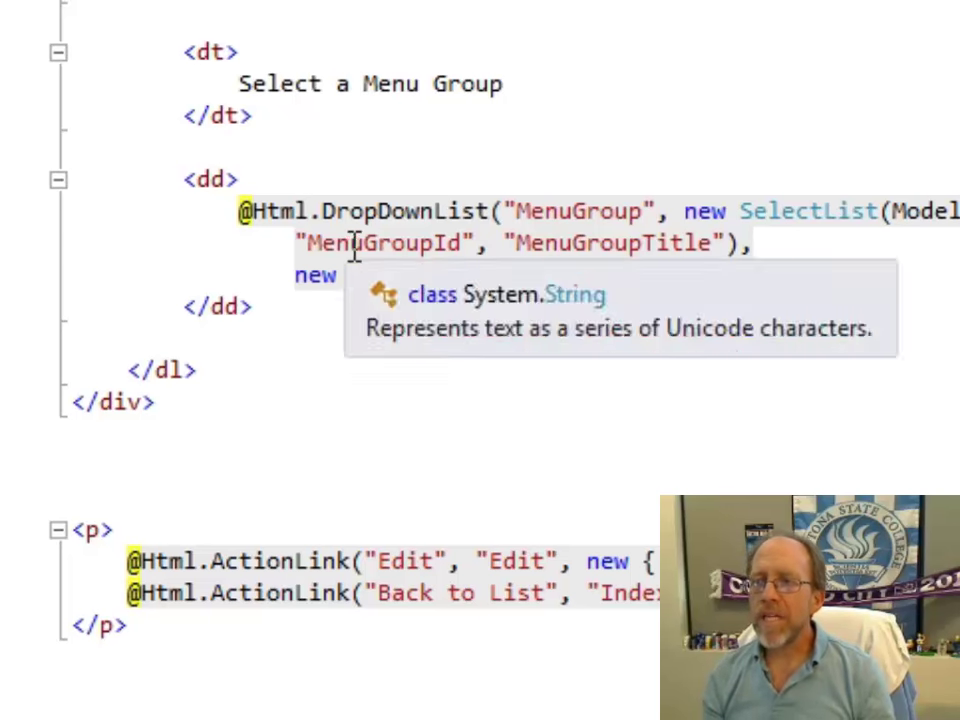
type("{ onchange = \"selectMenuGroup()\" })")
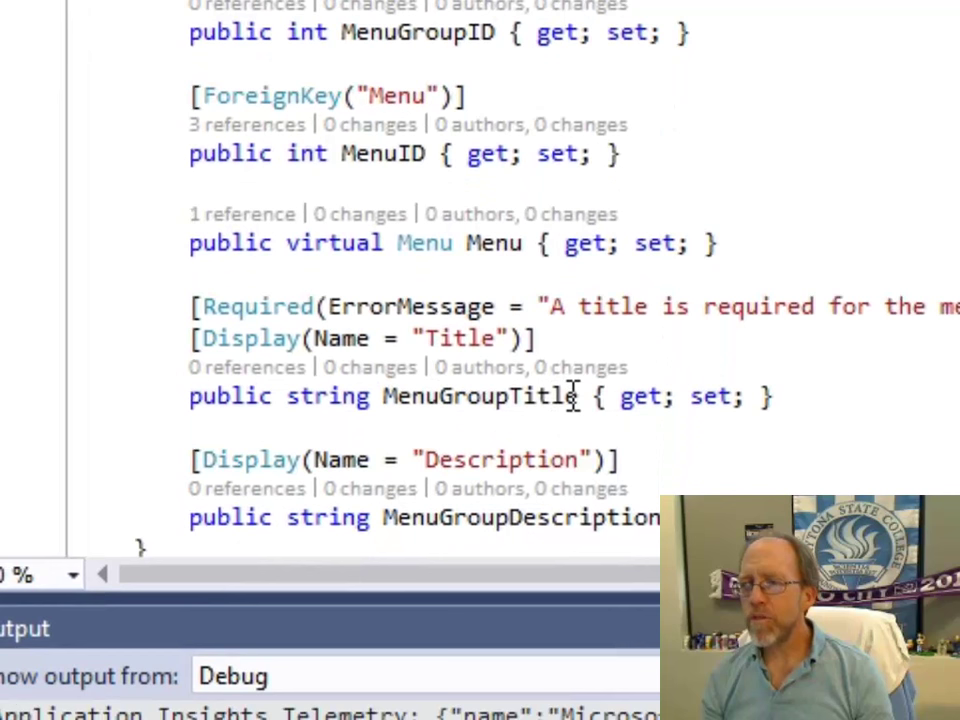
mouse_move(572, 398)
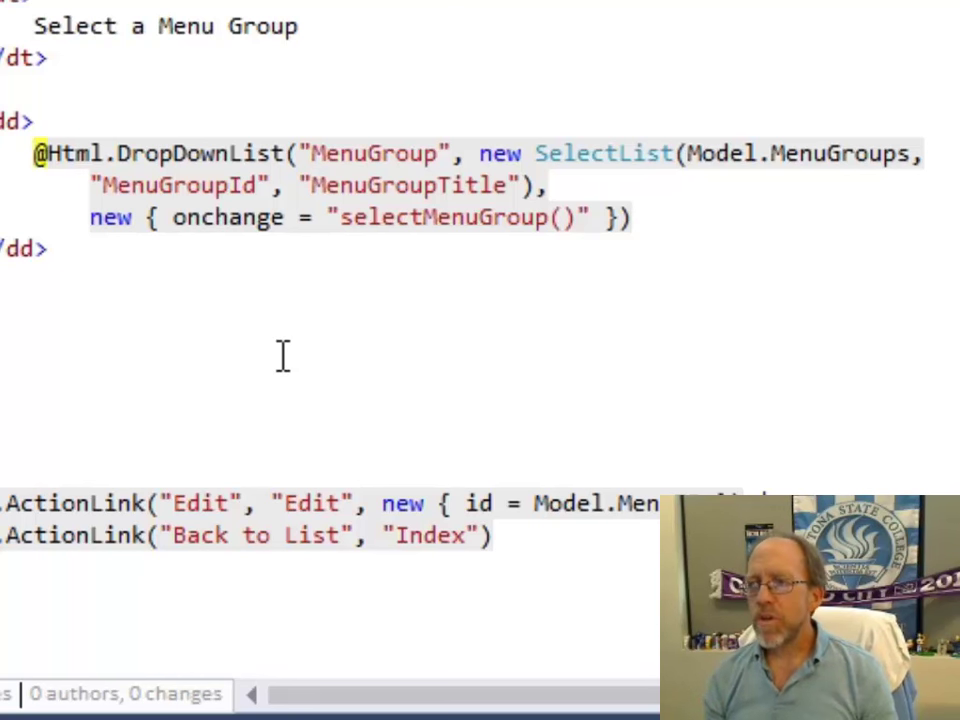
mouse_move(228, 218)
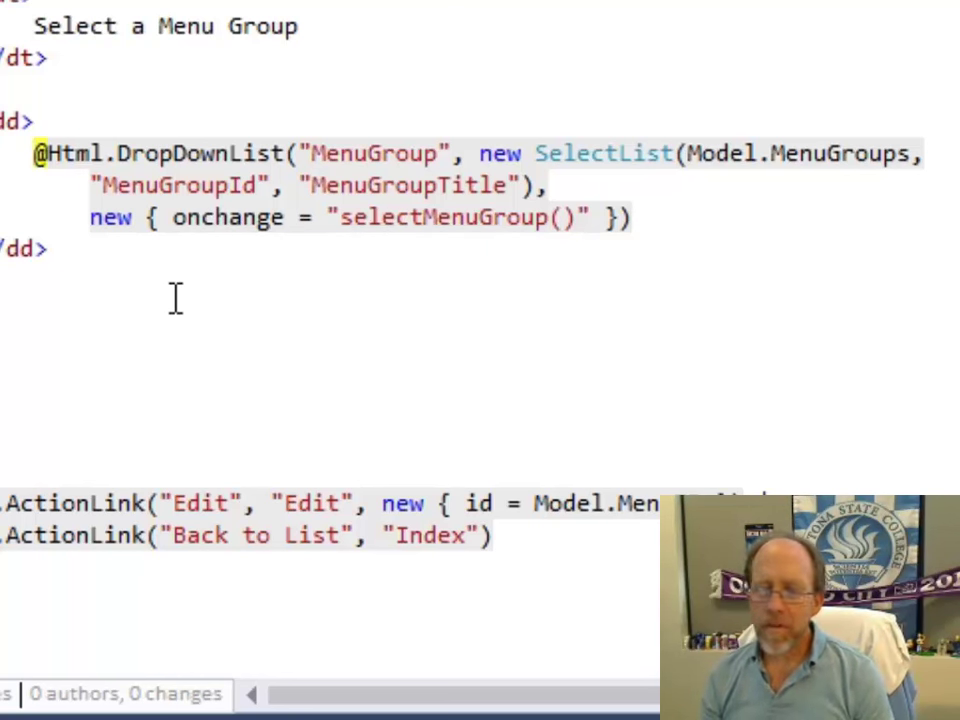
mouse_move(212, 218)
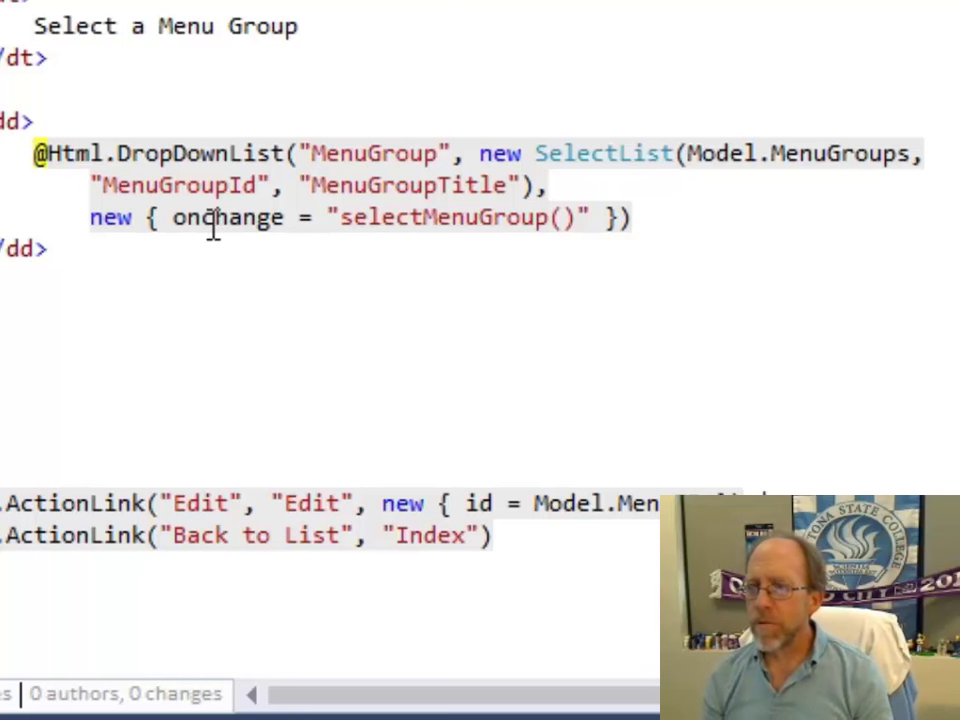
mouse_move(224, 218)
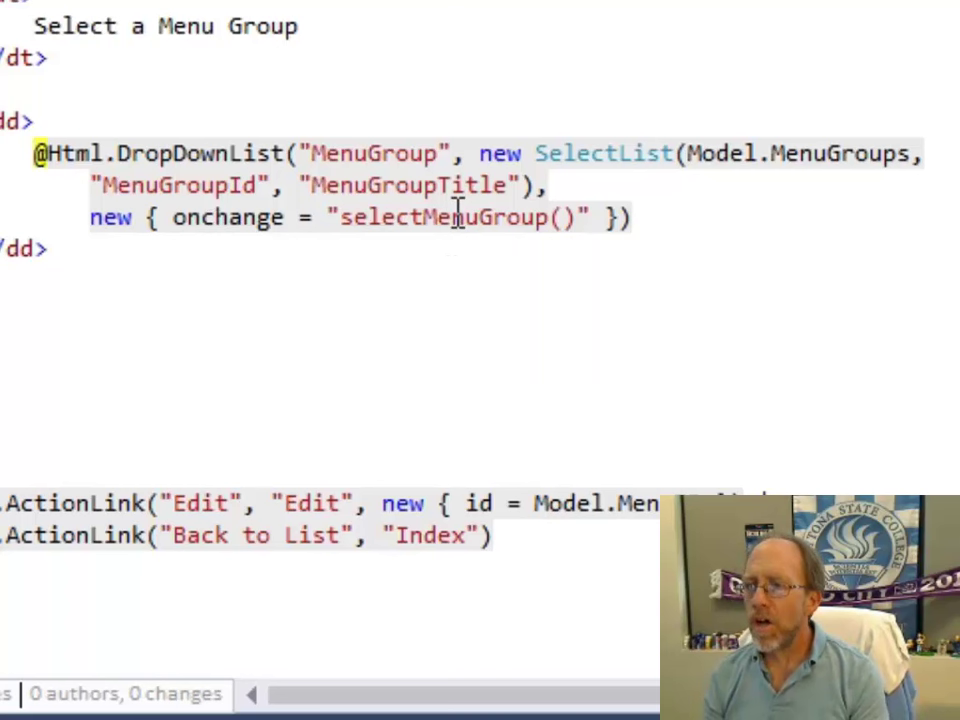
mouse_move(452, 296)
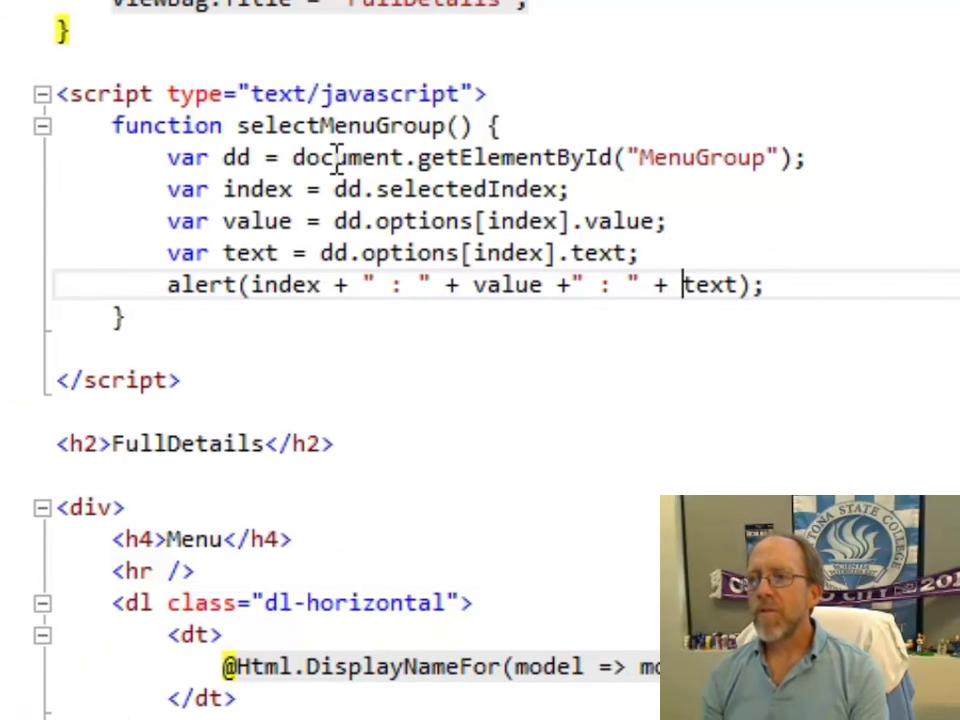
mouse_move(736, 160)
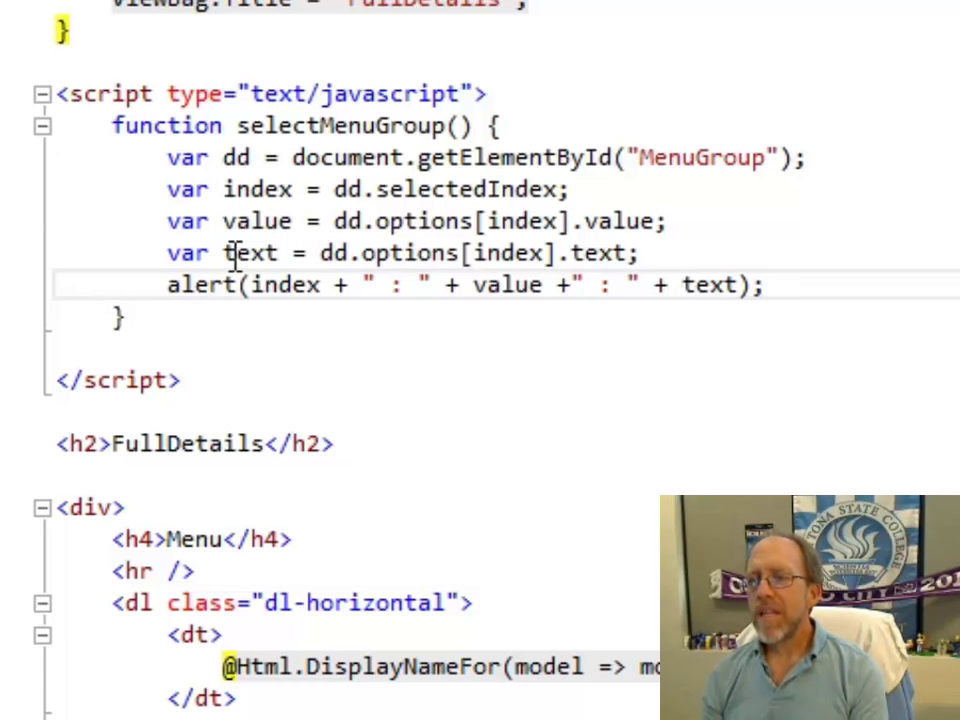
mouse_move(284, 318)
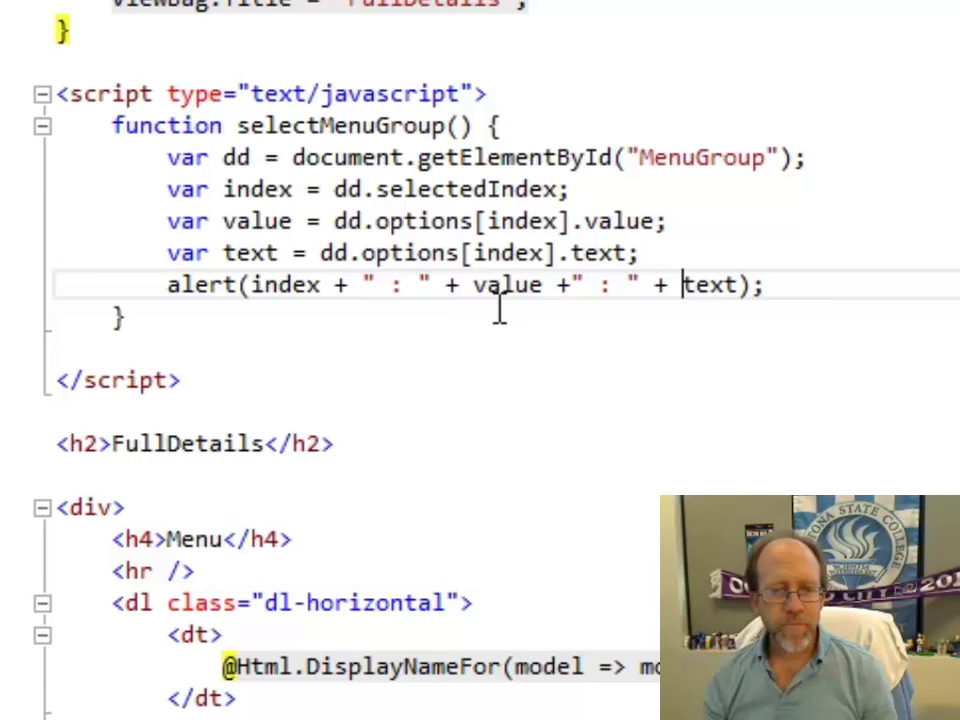
left_click(560, 94)
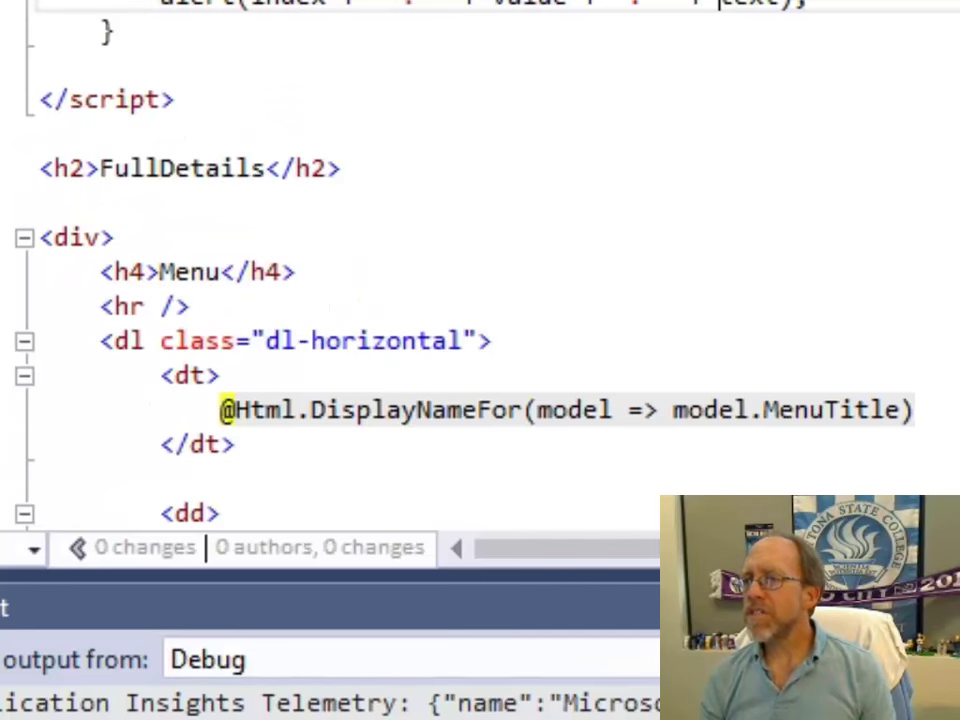
scroll("down", 3)
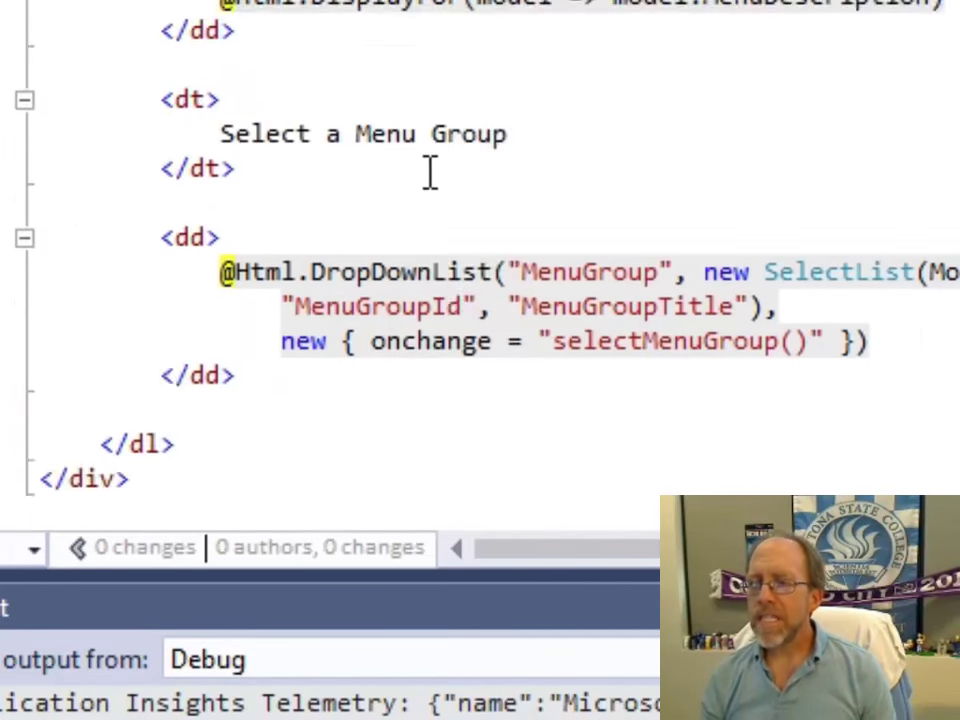
scroll("up", 3)
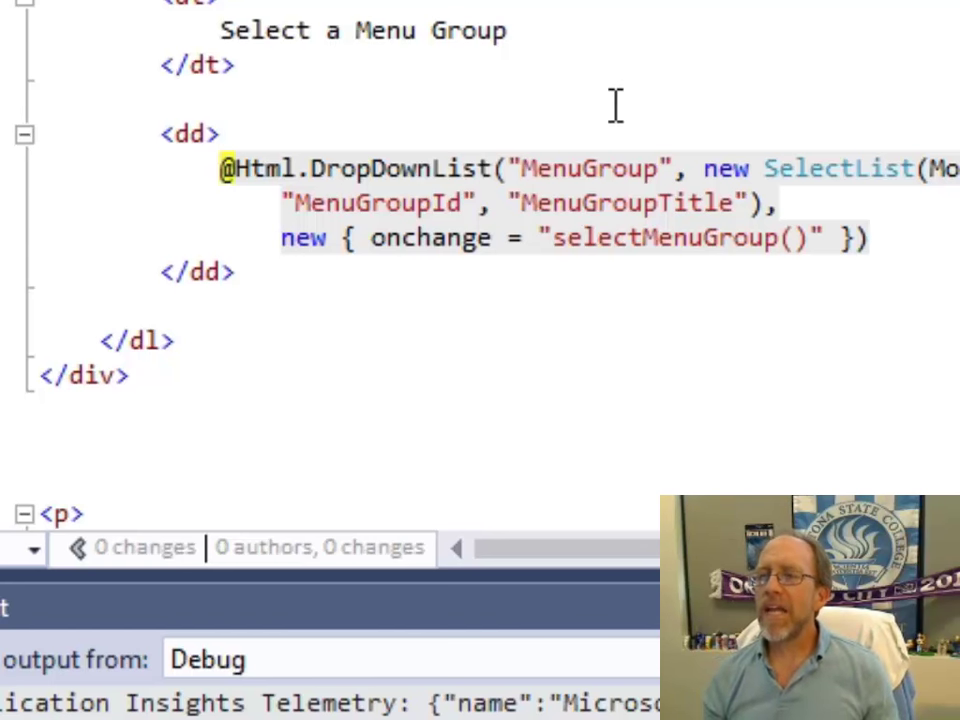
scroll("up", 3)
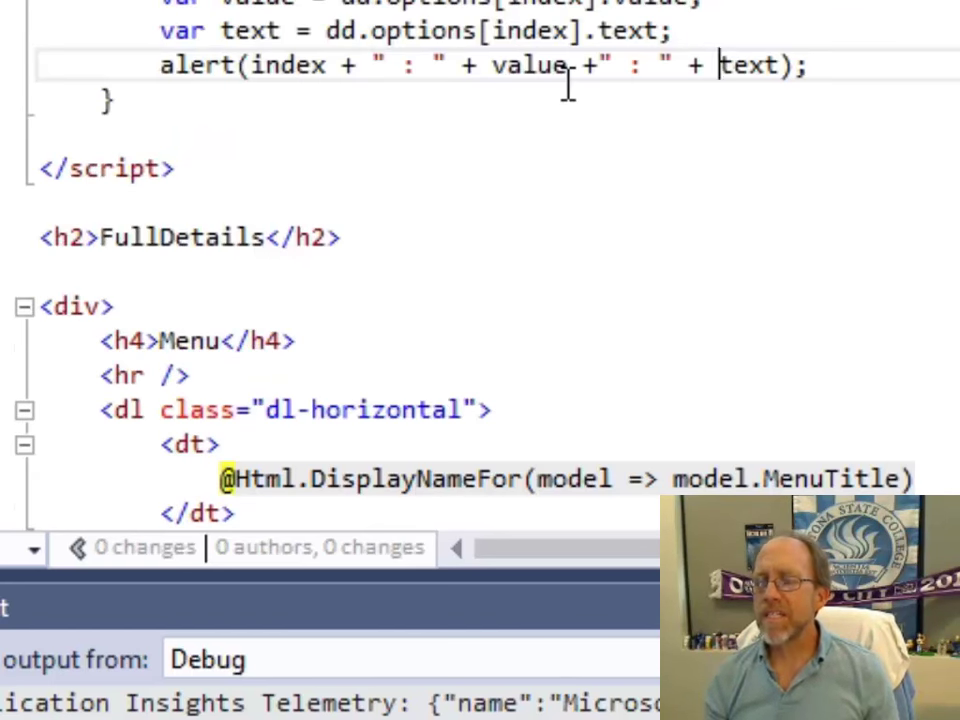
scroll("up", 3)
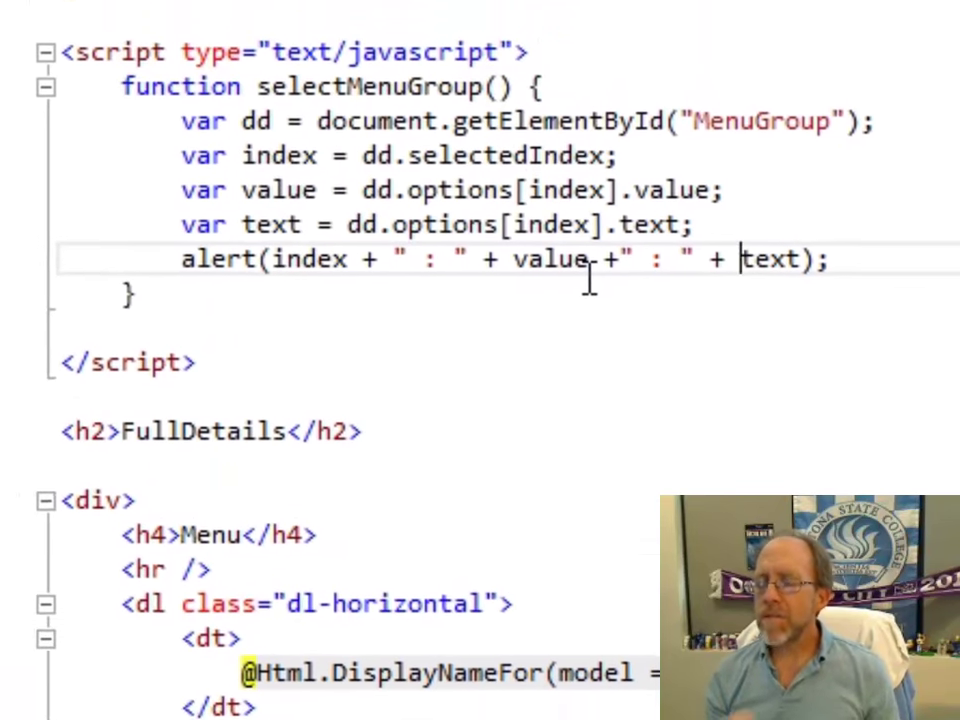
scroll("up", 3)
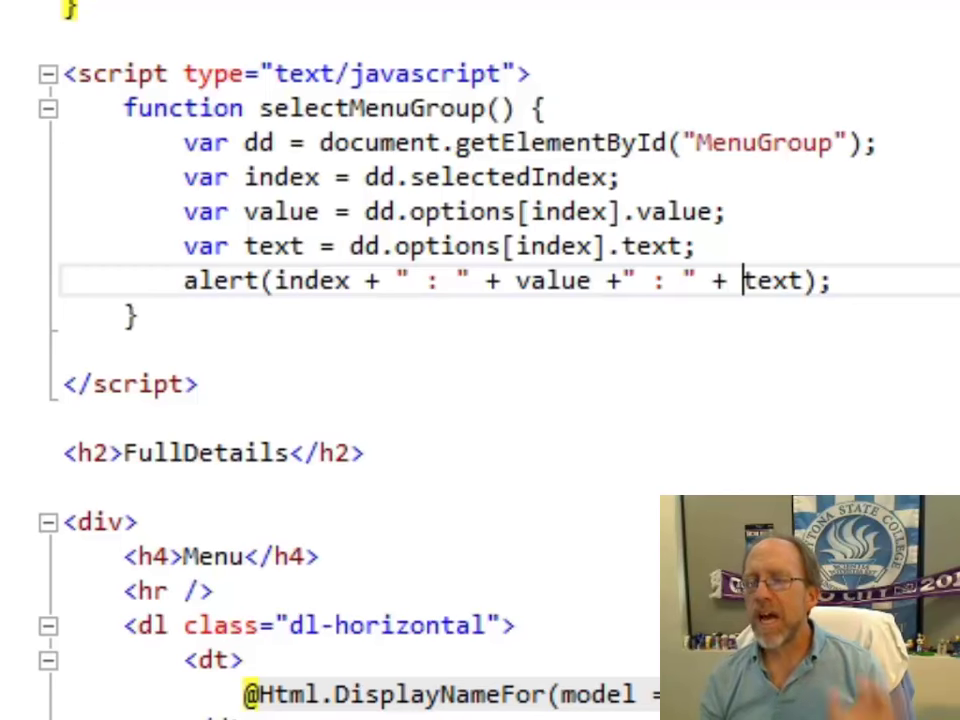
scroll("down", 3)
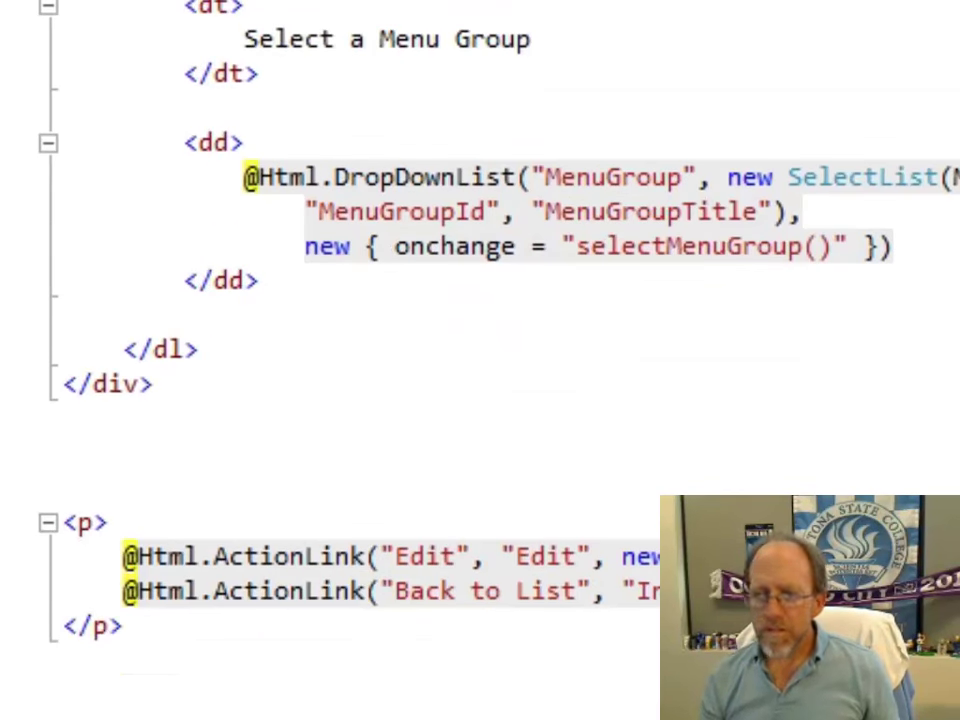